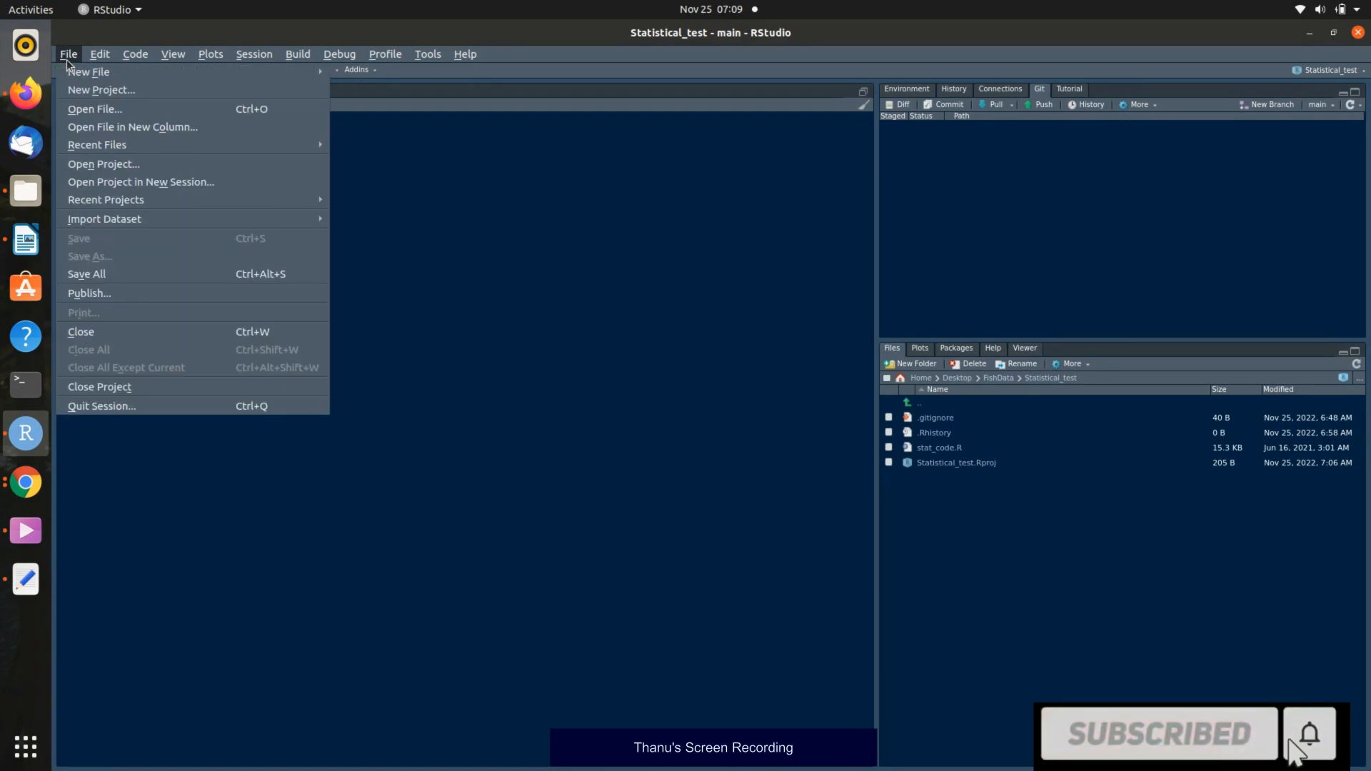
mouse_move(100, 89)
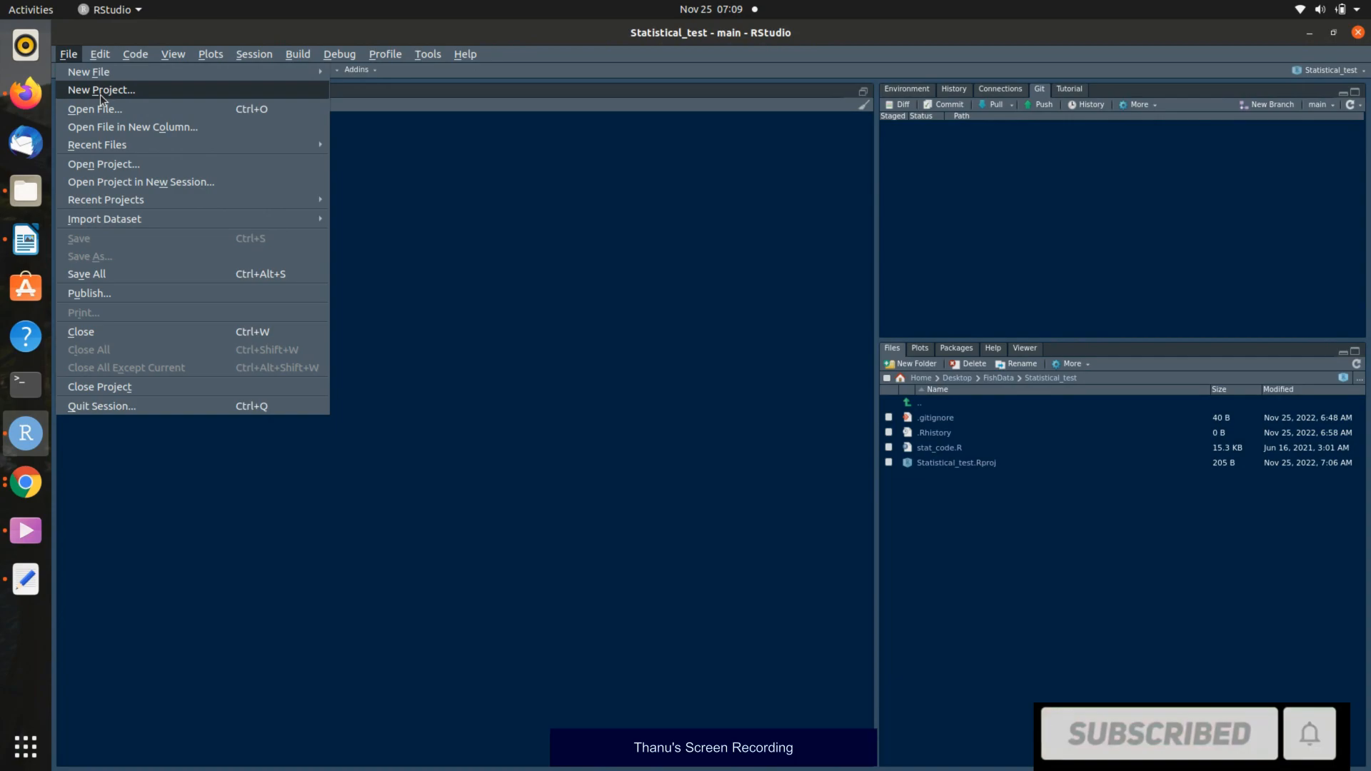
Start a new project from an existing directory and choose the Nov30 folder under Stat_6950_StatMethodsForLifeSciences.
left_click(100, 88)
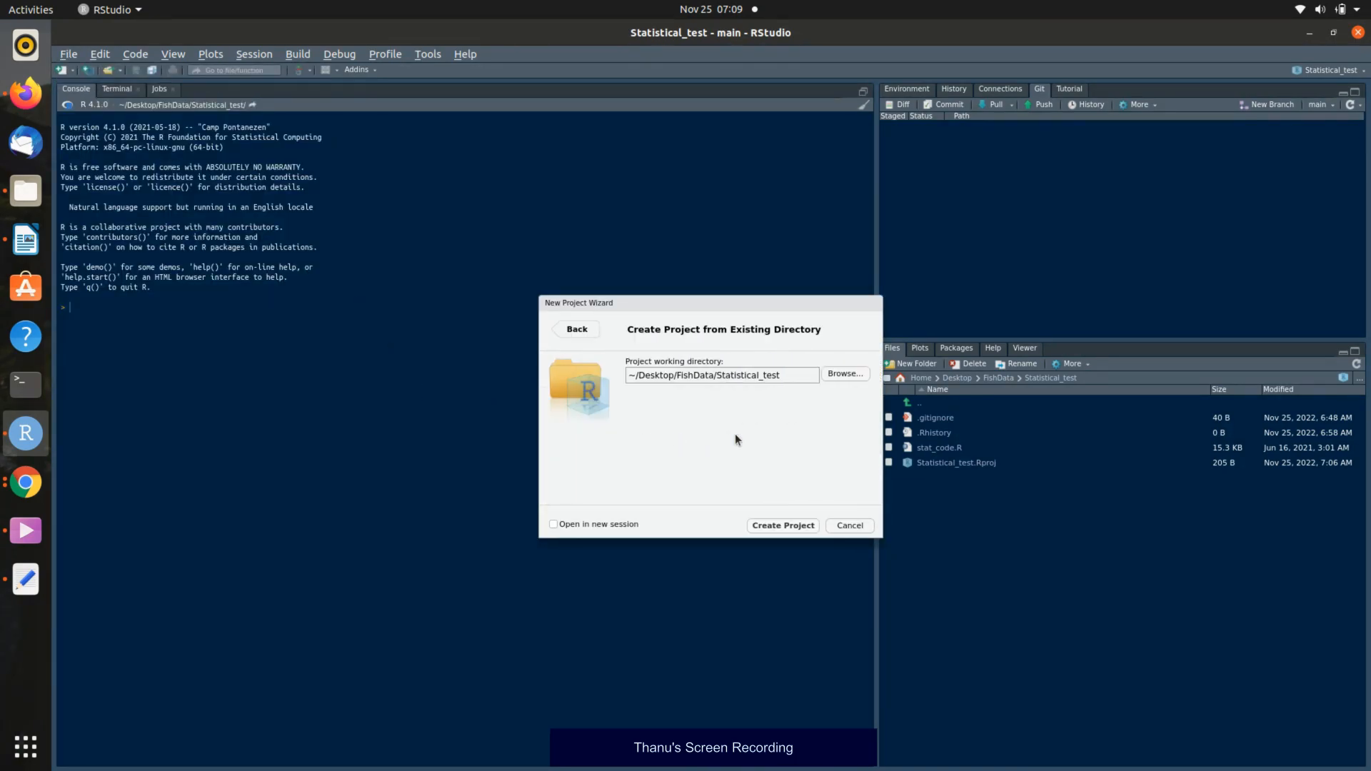
left_click(845, 374)
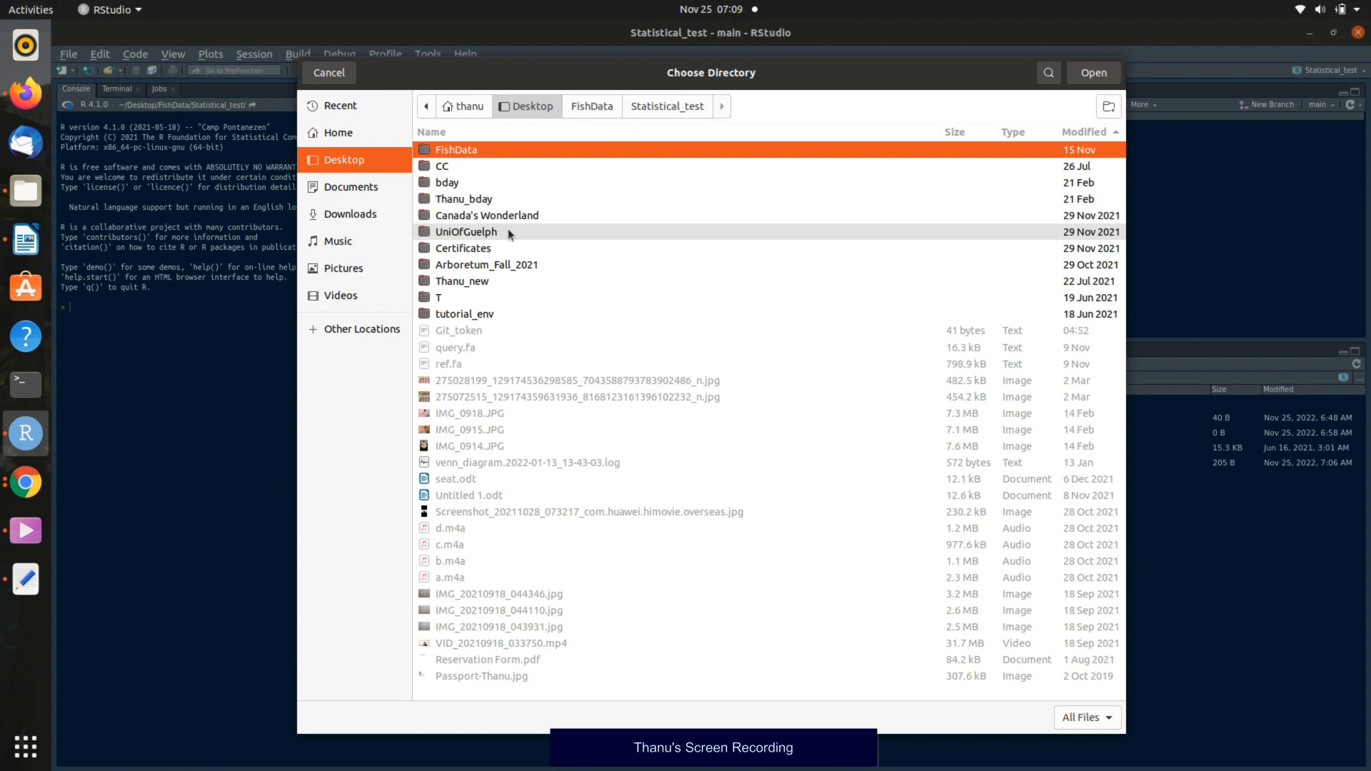
double_click(466, 232)
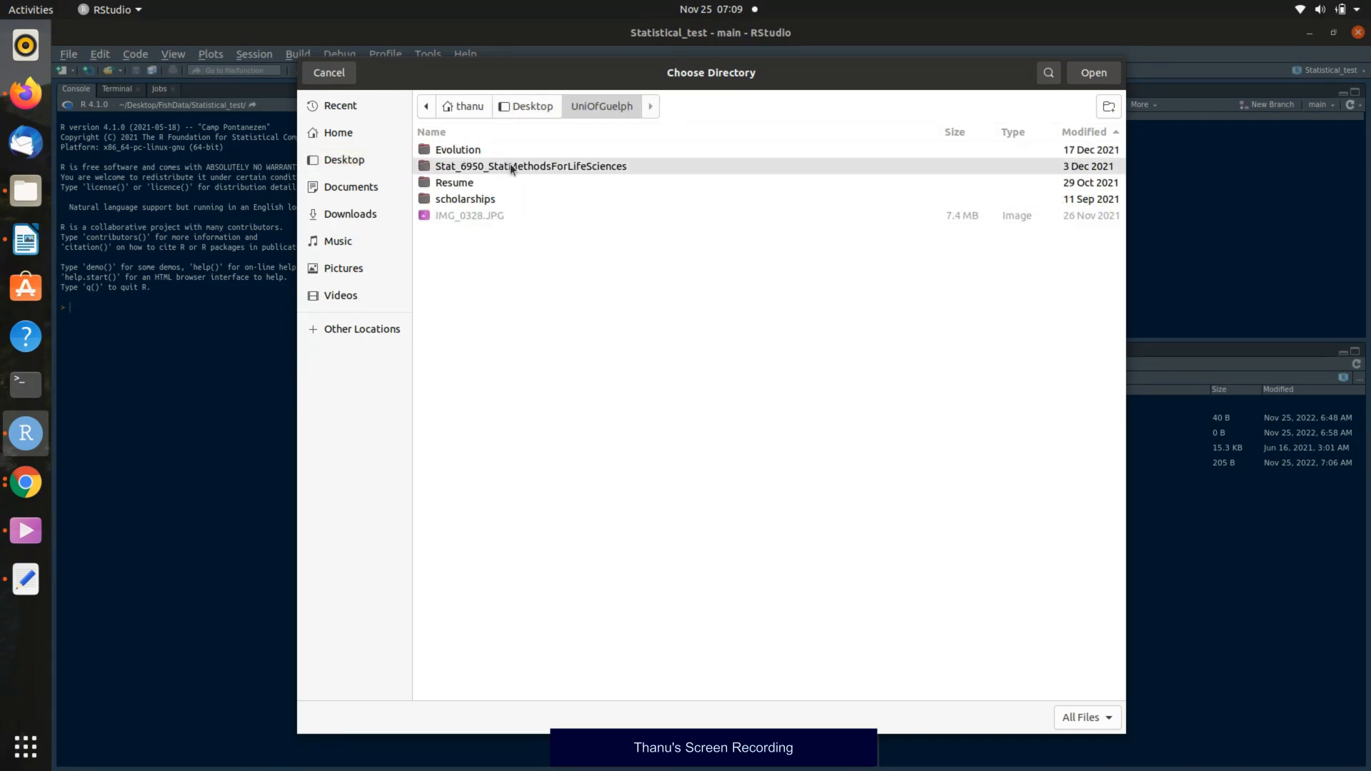
double_click(530, 165)
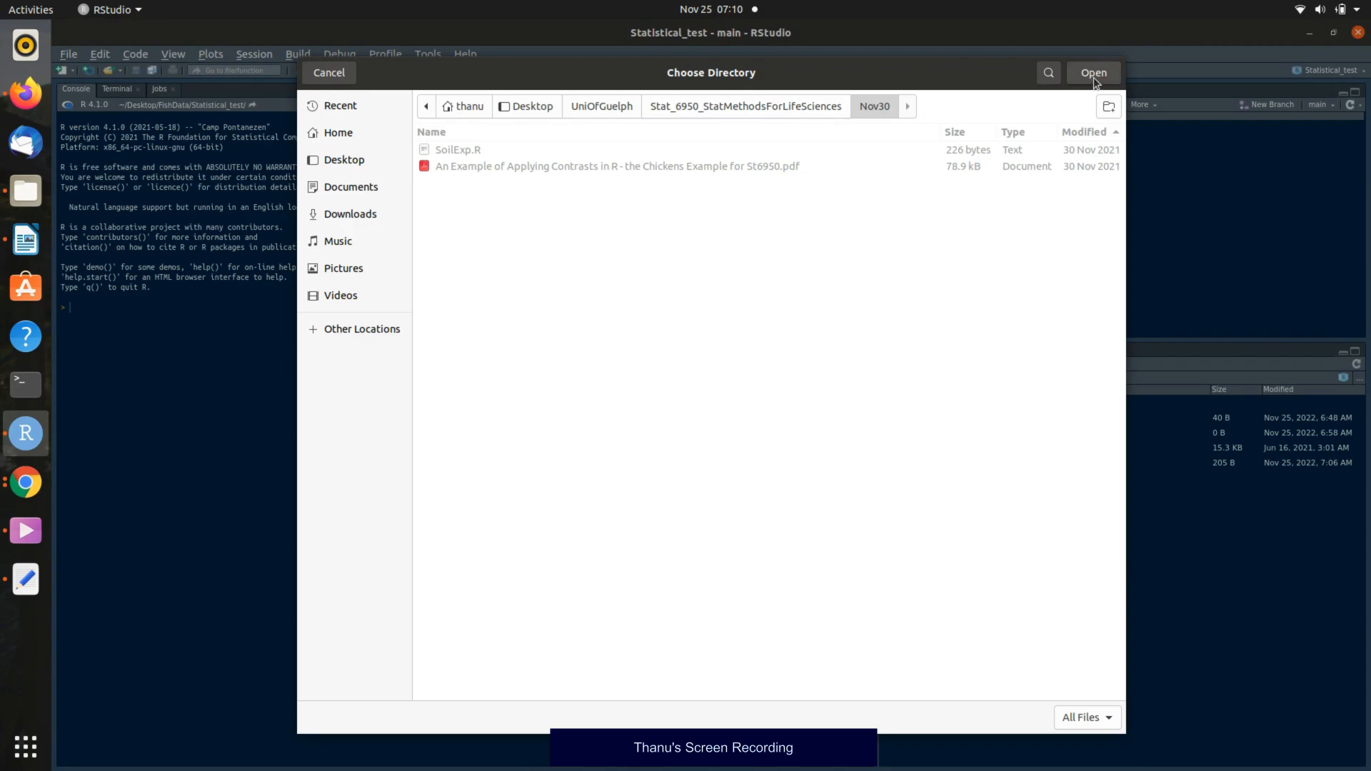
left_click(1093, 73)
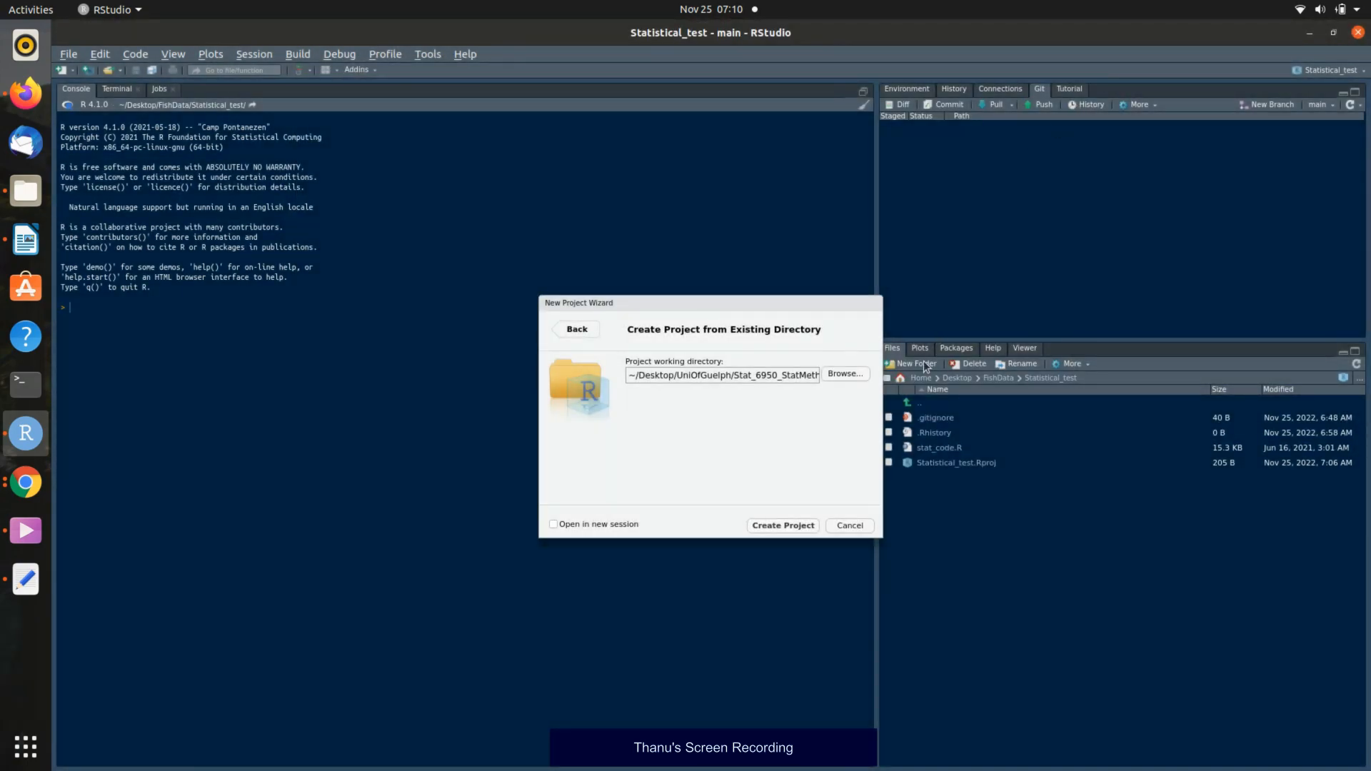
Create the Nov30 project so RStudio reopens it with a new Nov30.Rproj file.
left_click(781, 524)
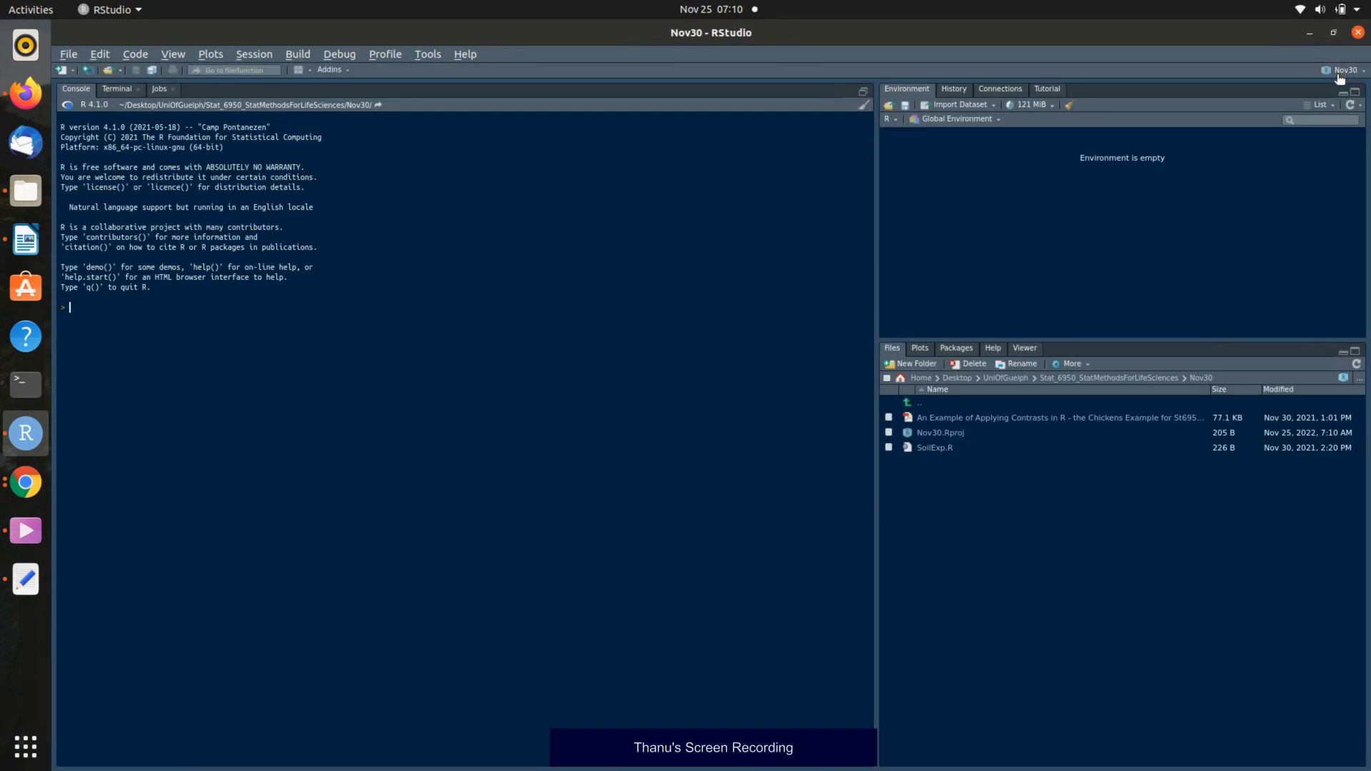
mouse_move(1346, 70)
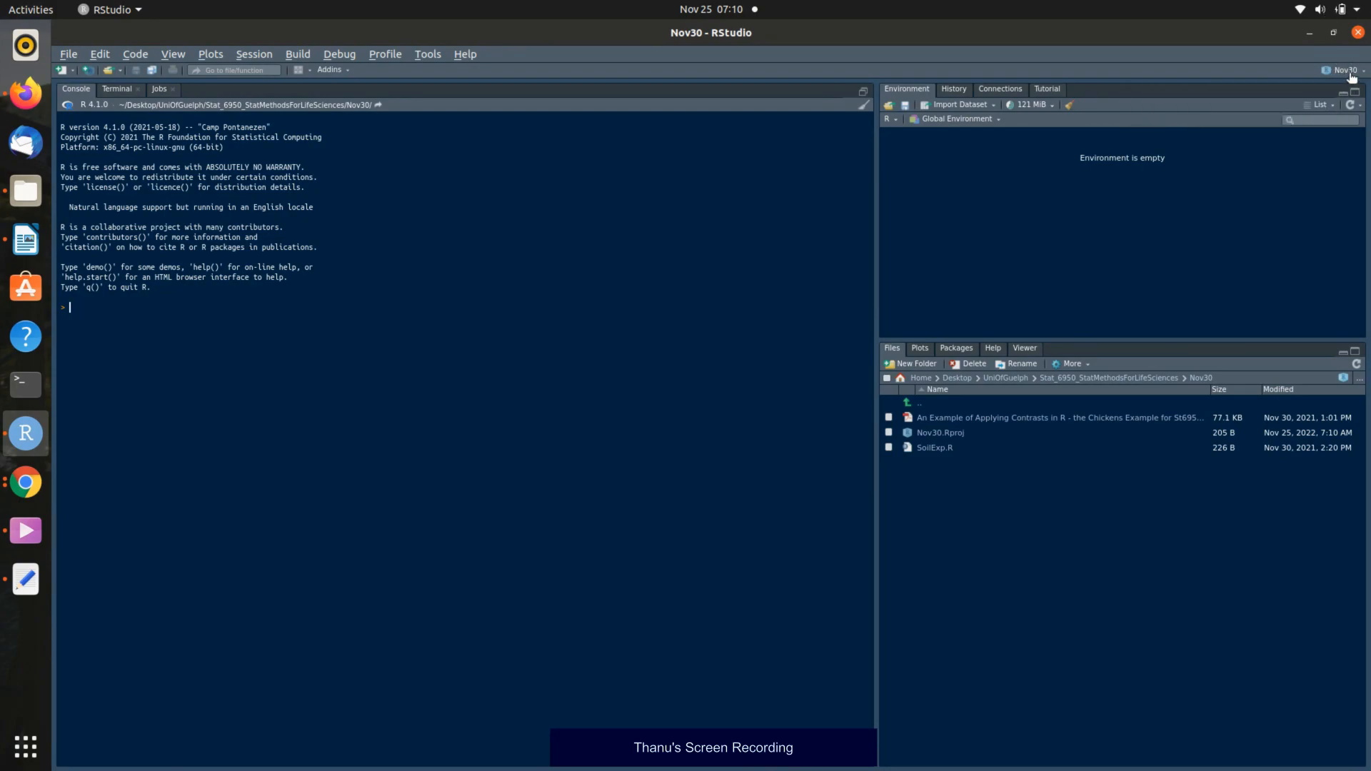
mouse_move(1344, 70)
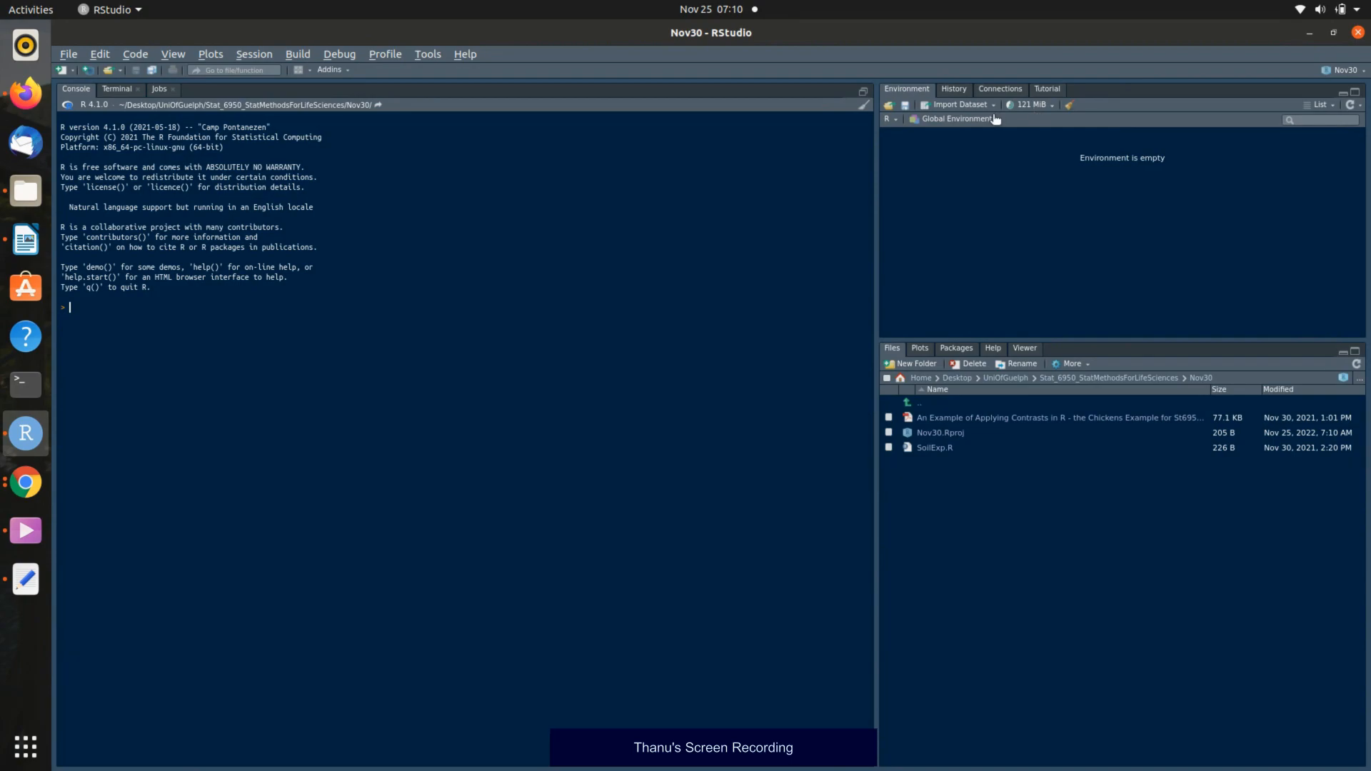
mouse_move(1021, 121)
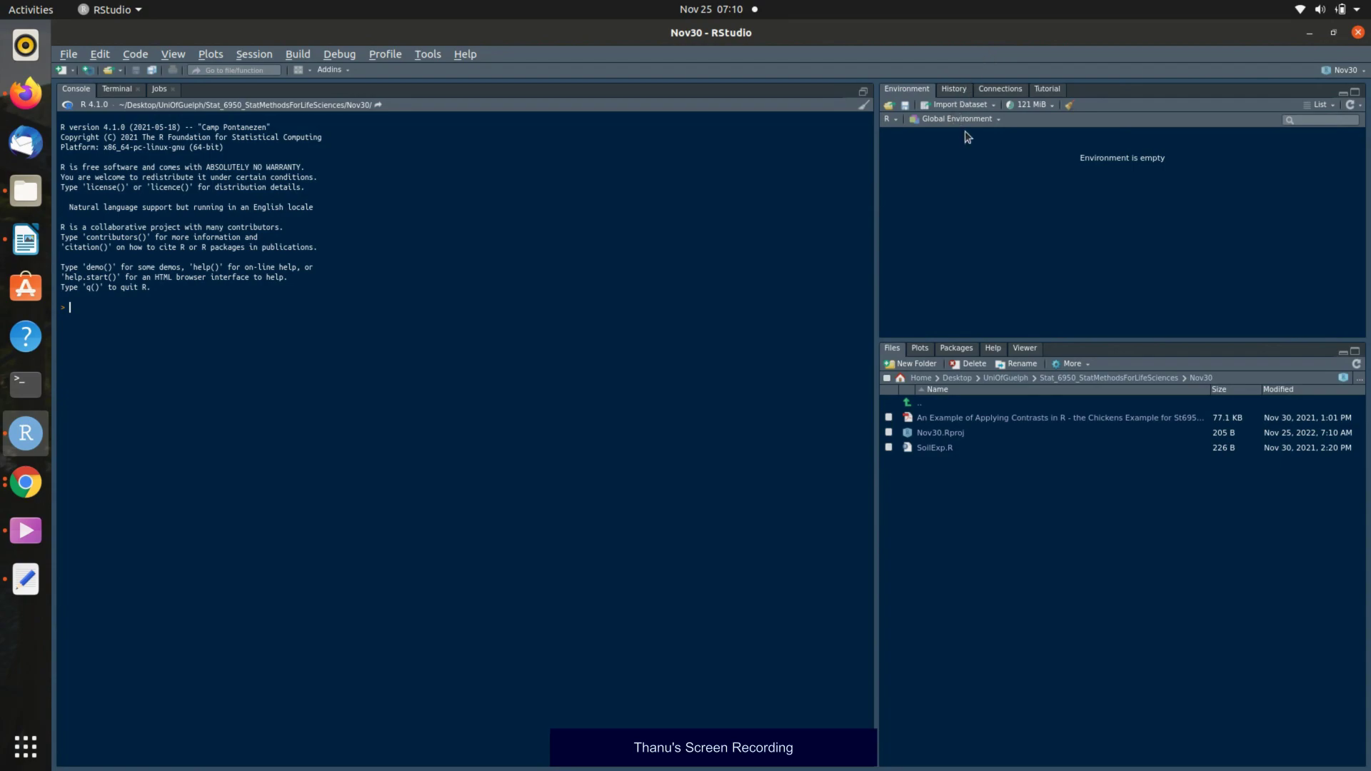
mouse_move(1073, 104)
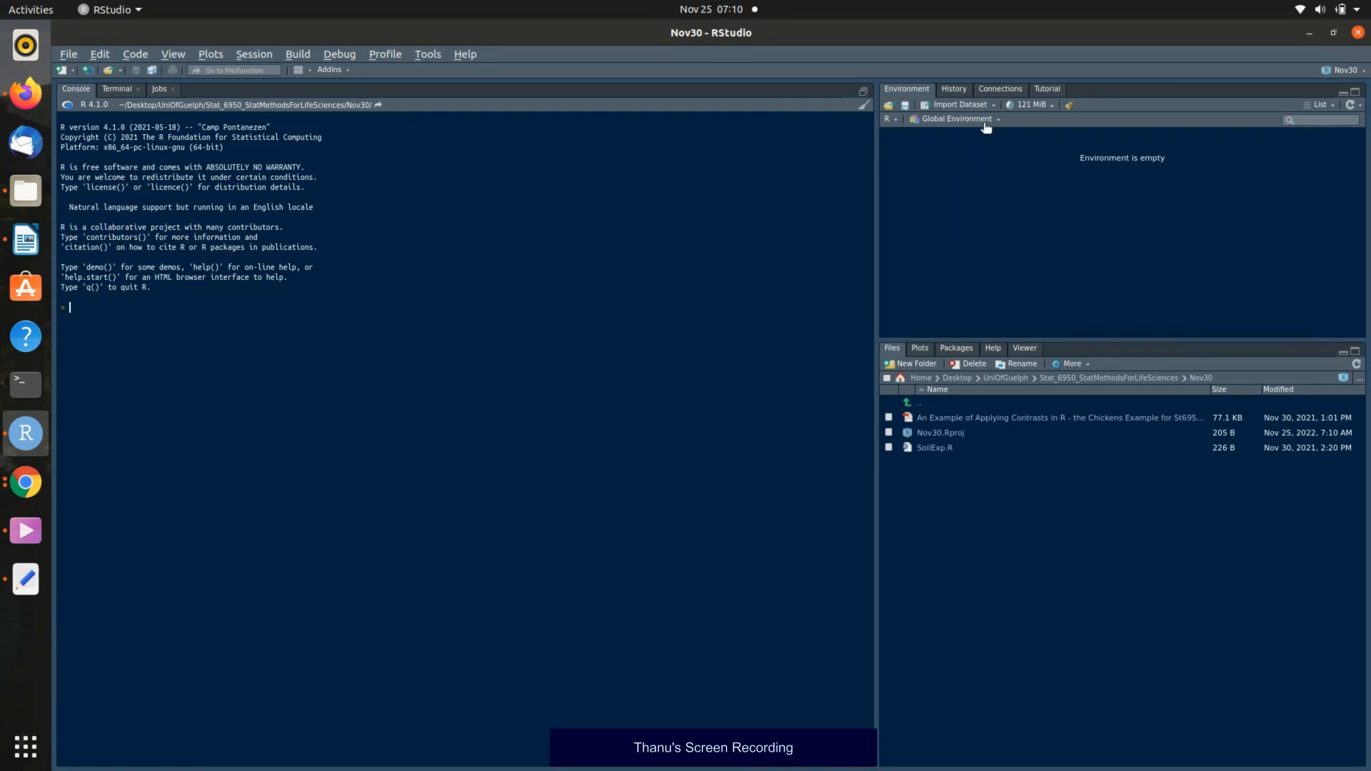
mouse_move(1041, 67)
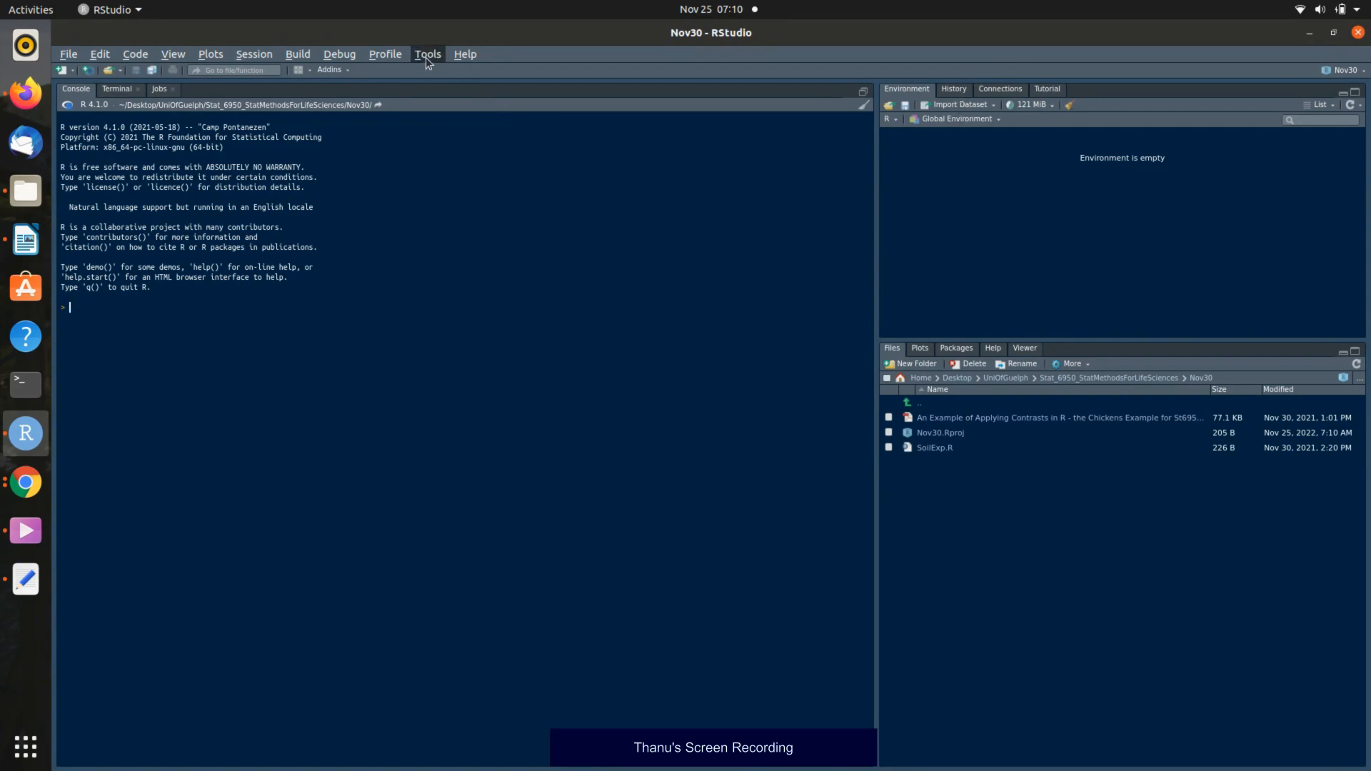
Enable Git as the project's version control system and initialize a new repository.
left_click(427, 54)
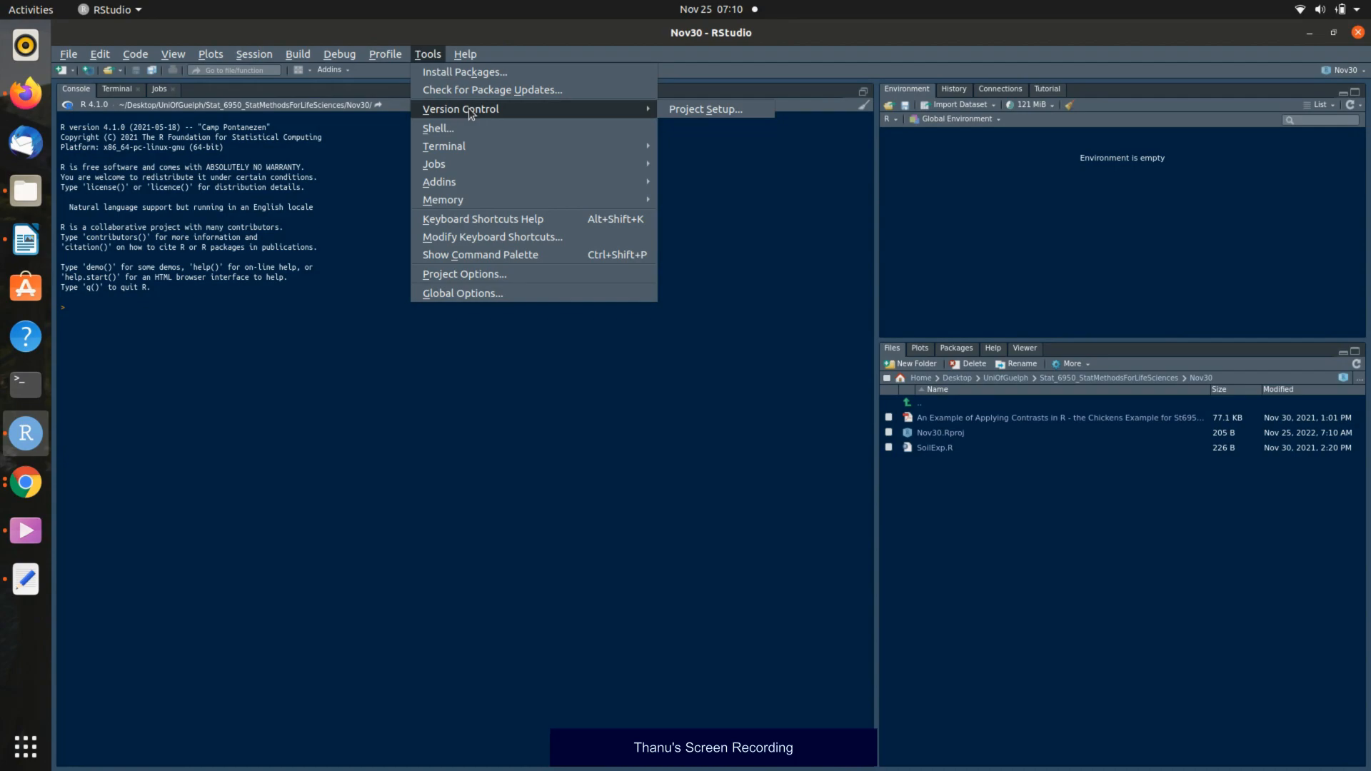
mouse_move(706, 110)
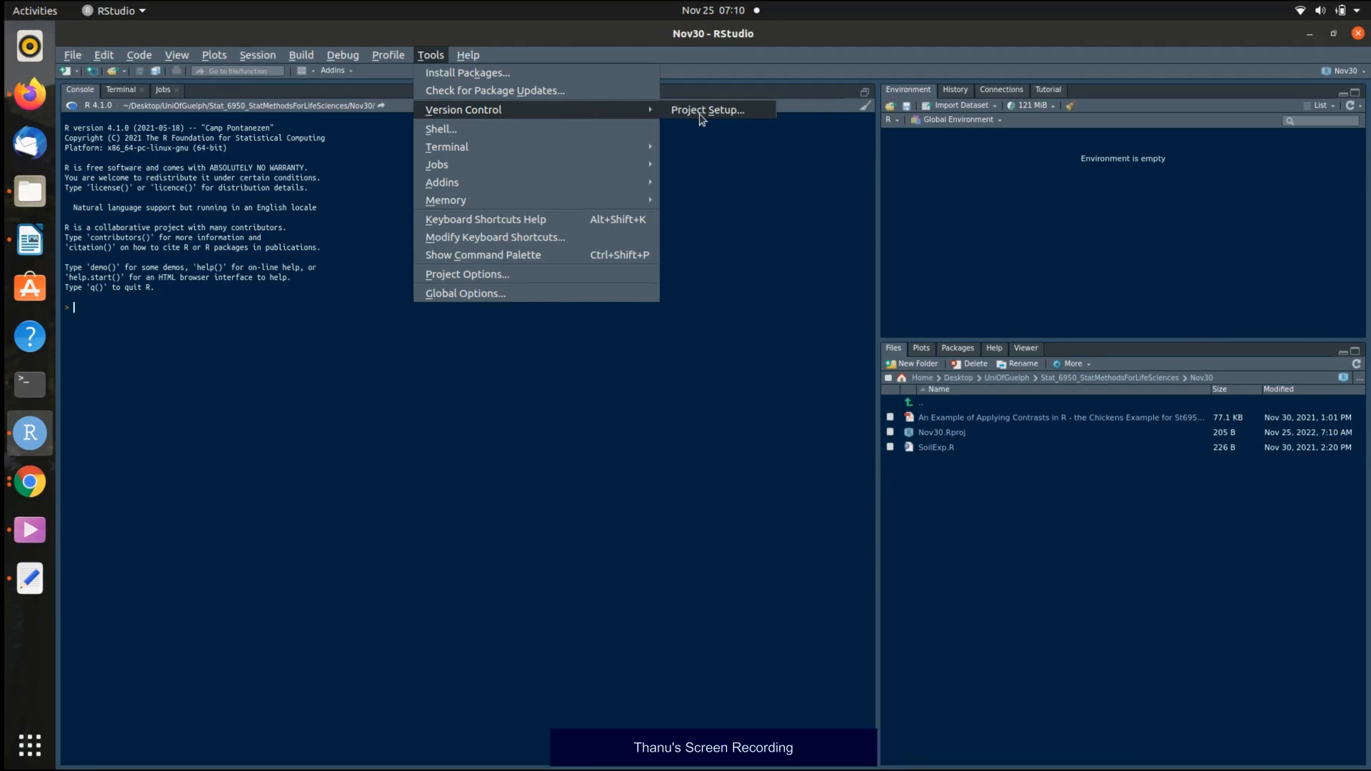
mouse_move(718, 111)
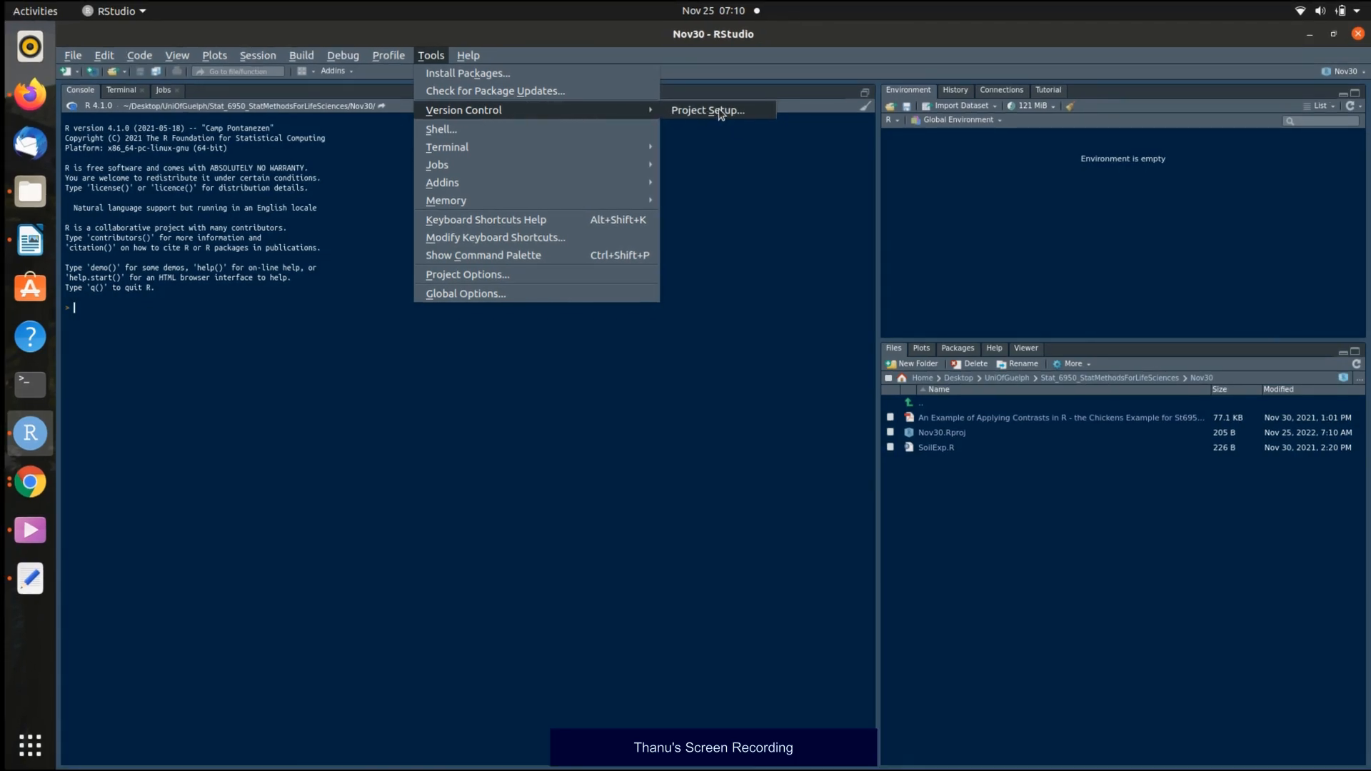
left_click(709, 110)
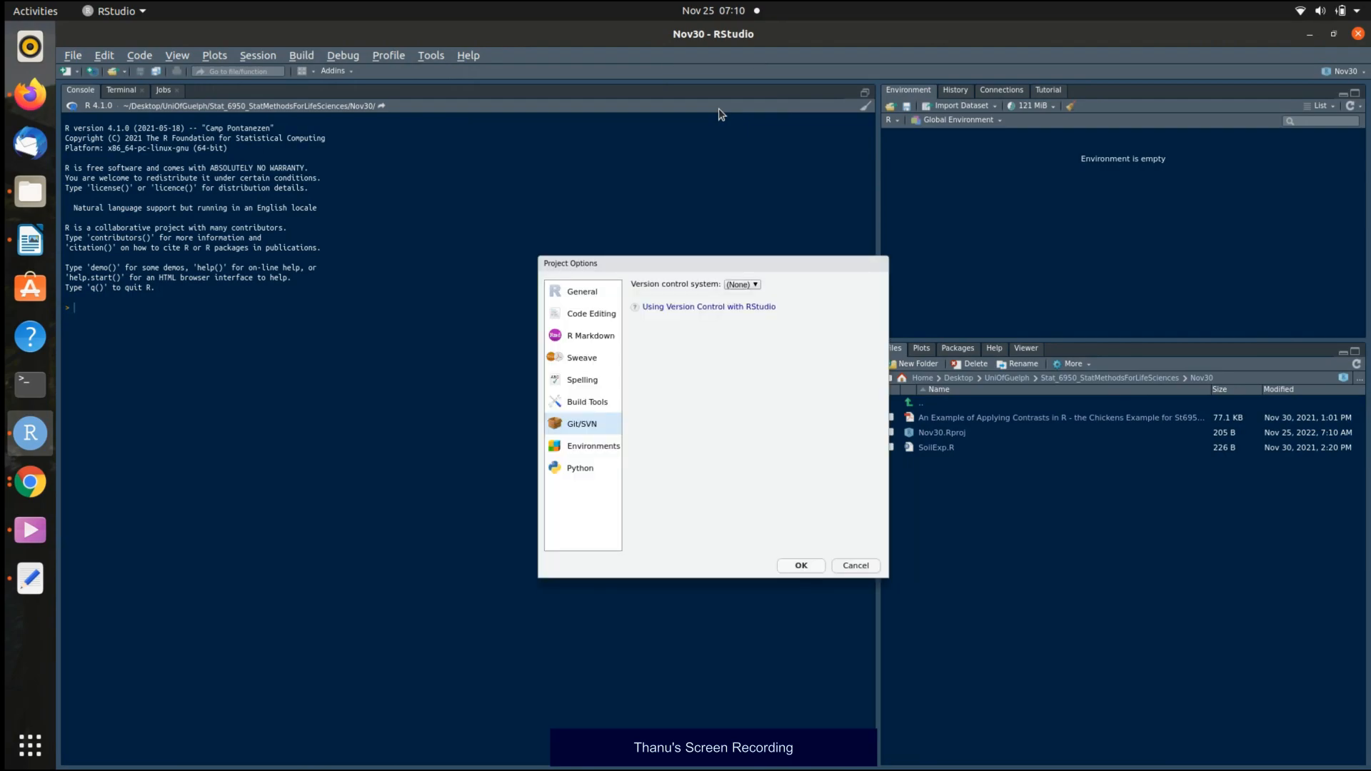
mouse_move(673, 334)
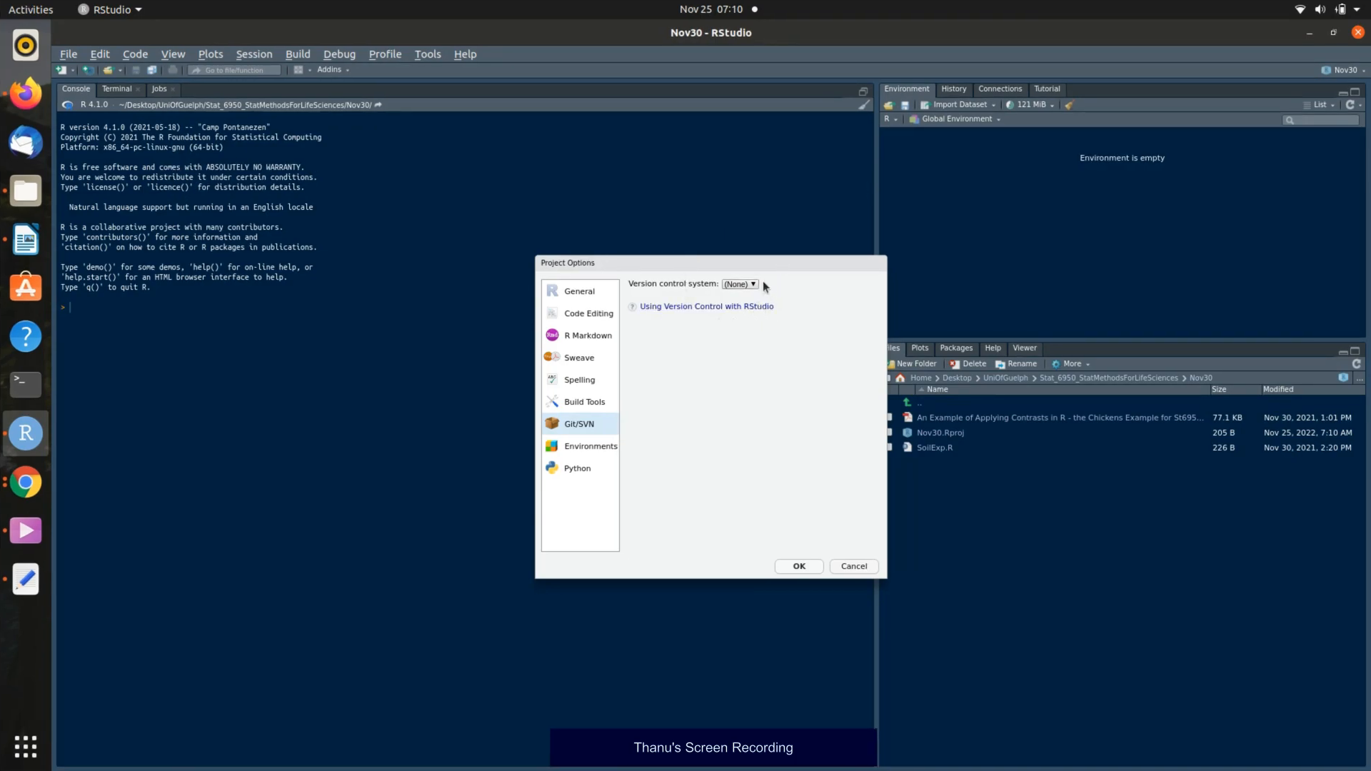
left_click(739, 283)
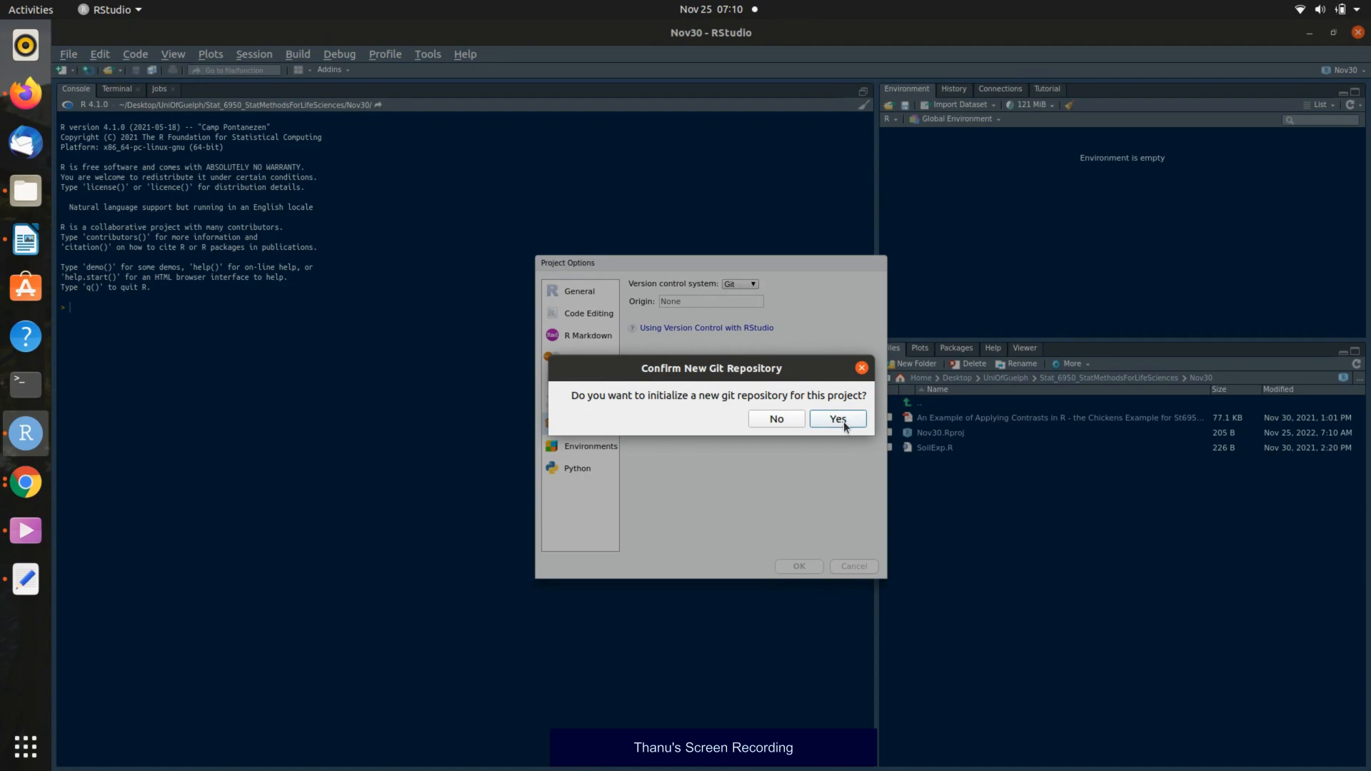
left_click(835, 419)
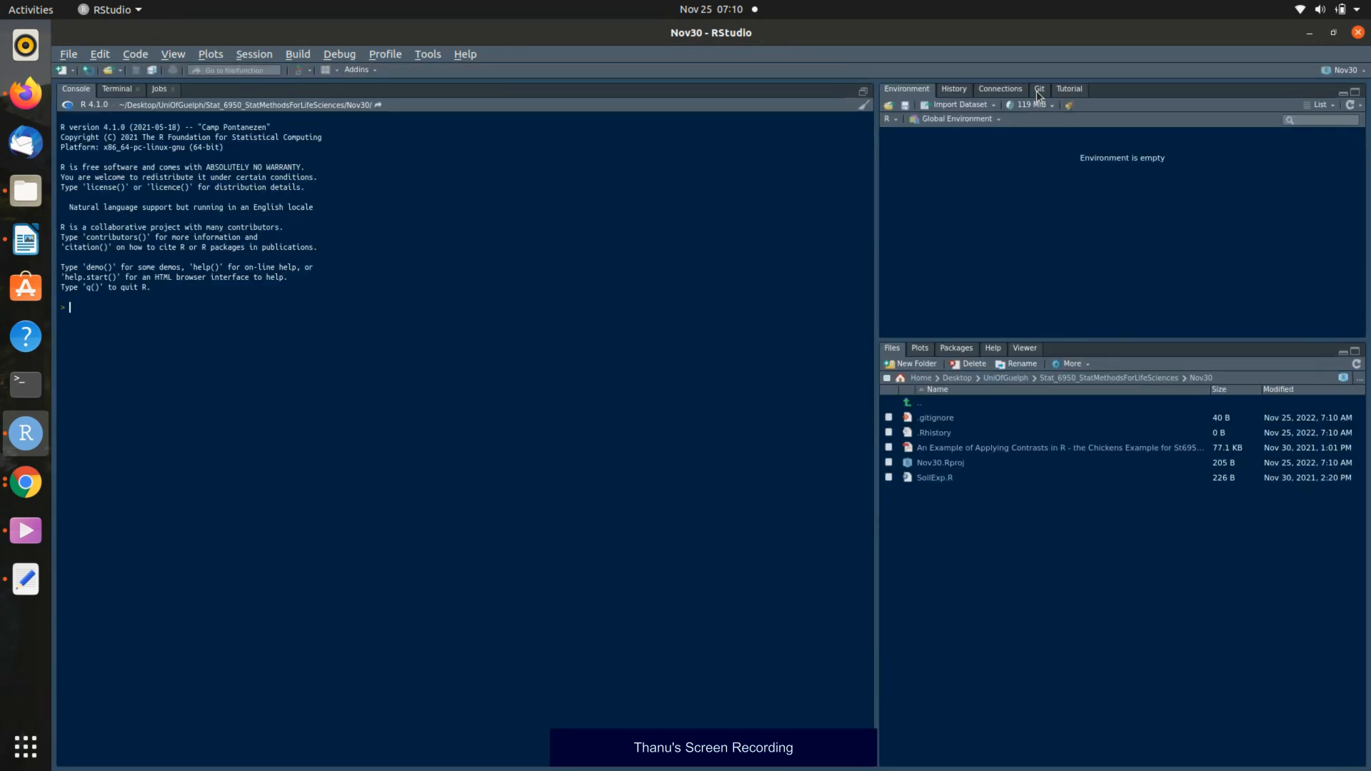
Stage SoilExp.R, .gitignore and the other project files in the Git pane.
left_click(1039, 89)
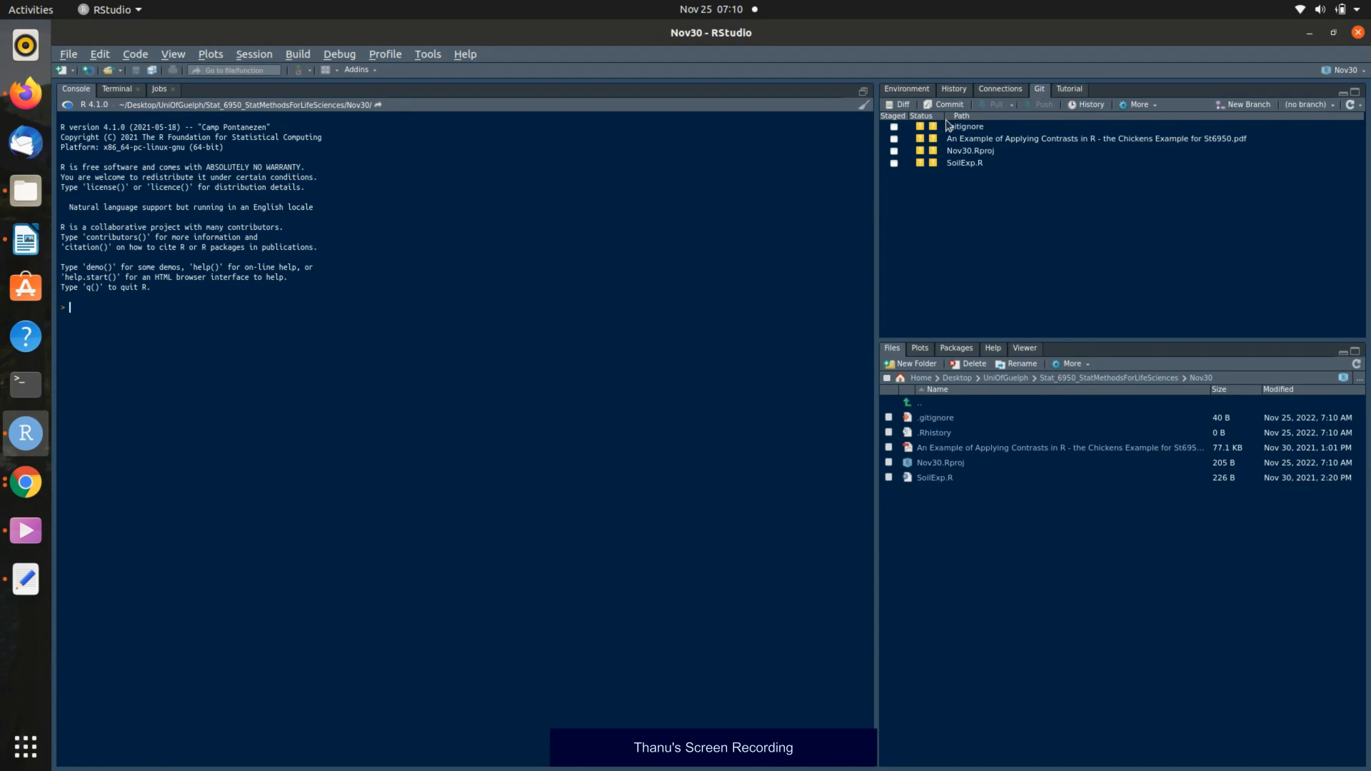
mouse_move(874, 163)
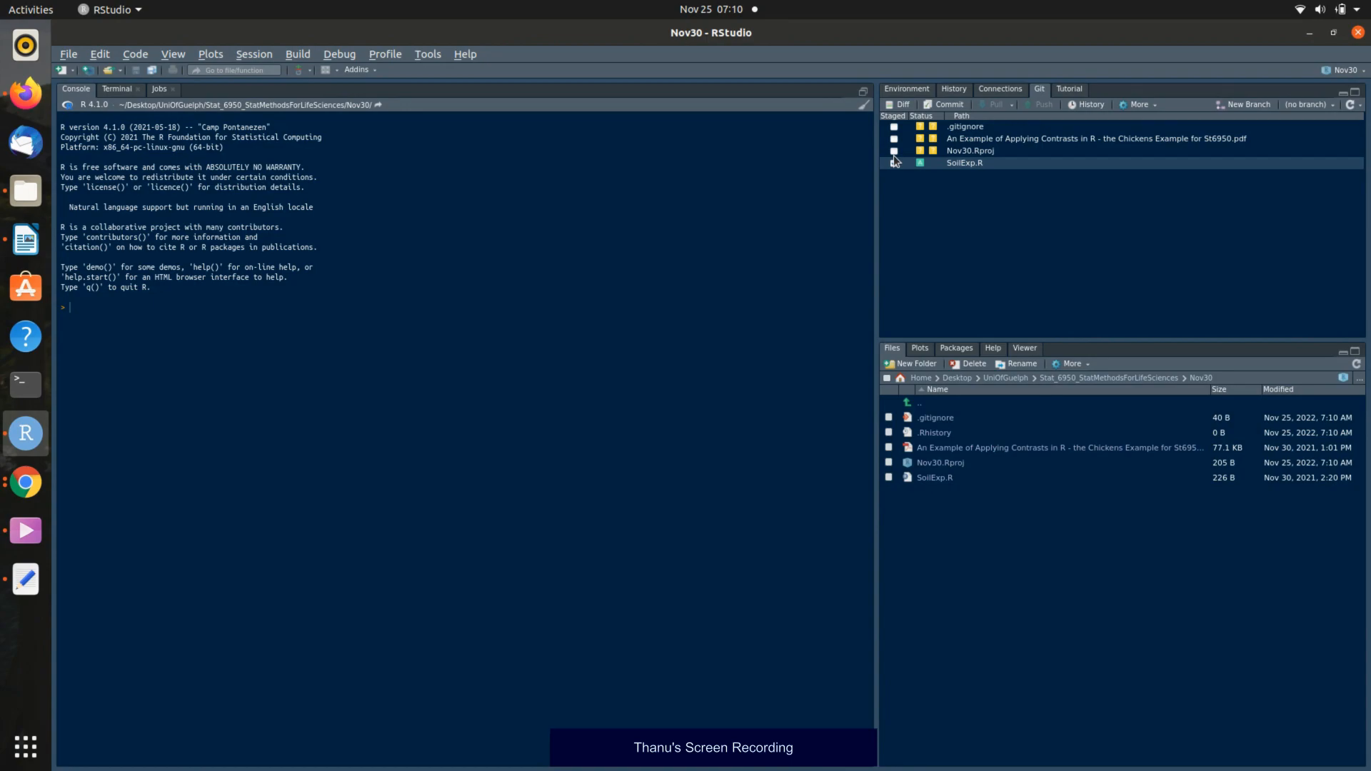
left_click(894, 163)
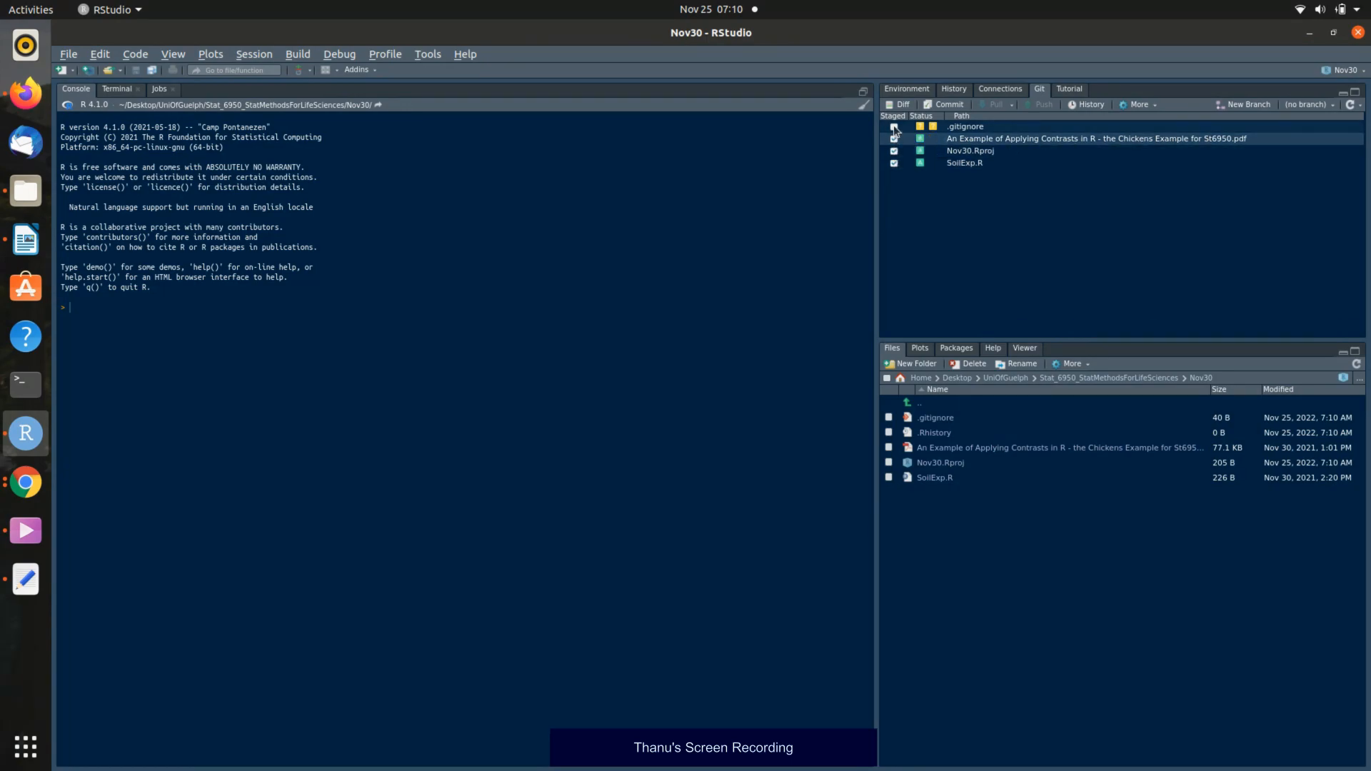
left_click(895, 126)
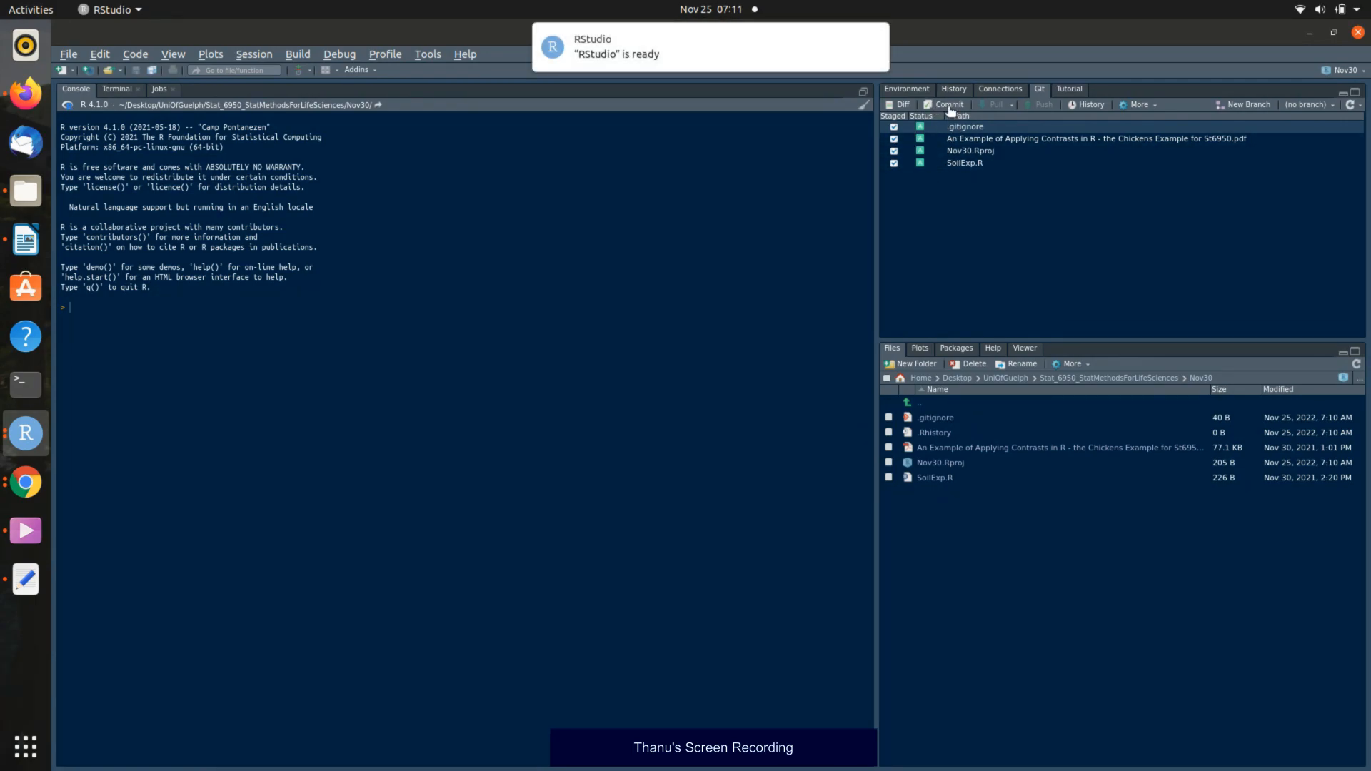
Commit the staged files with the message 'Commit soil files'.
left_click(949, 104)
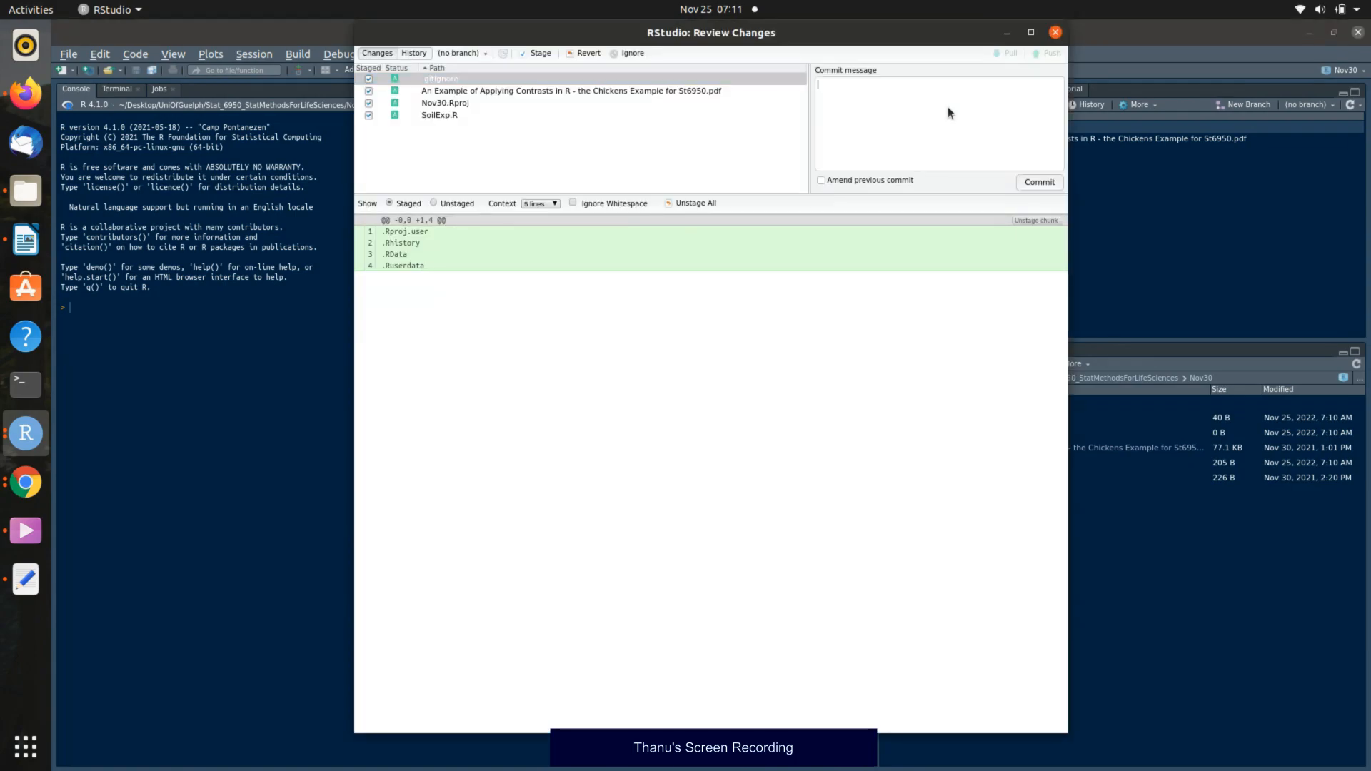
type("Co")
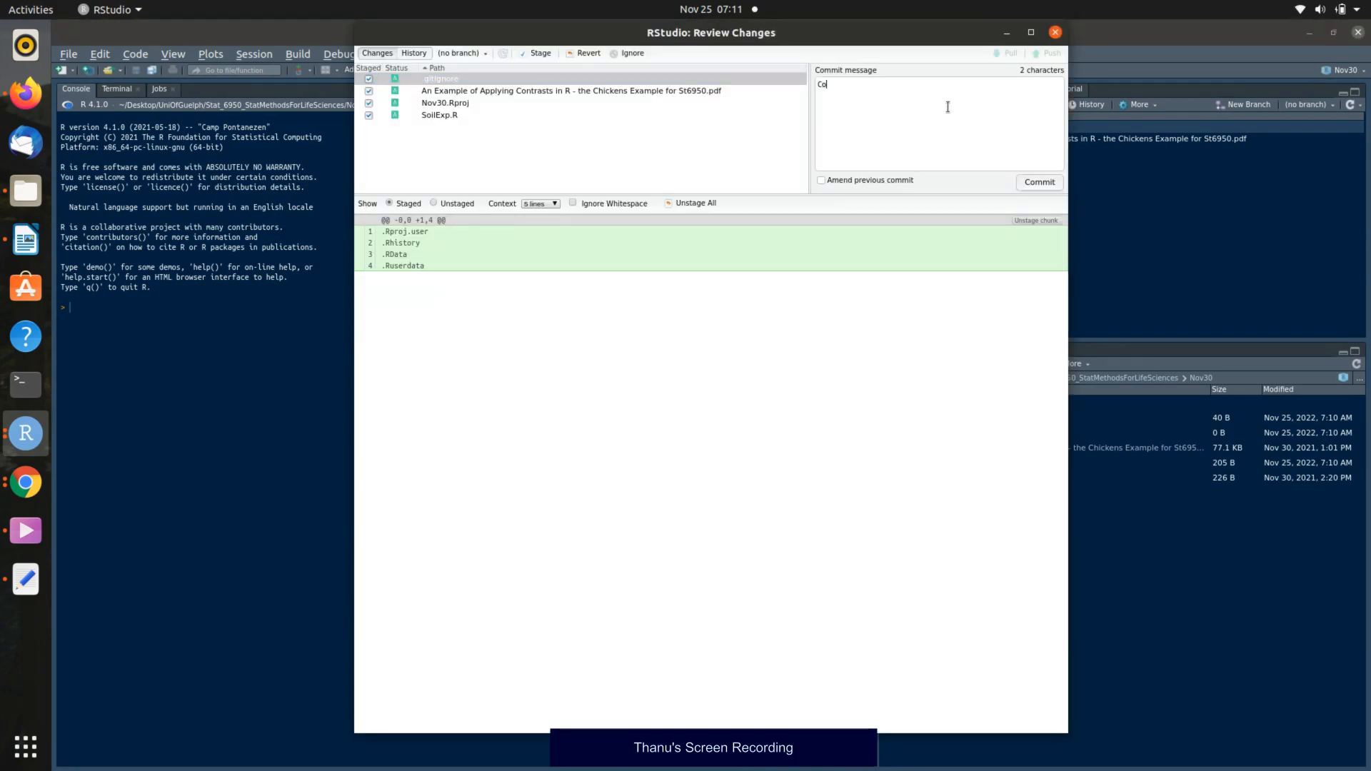
type("mmit")
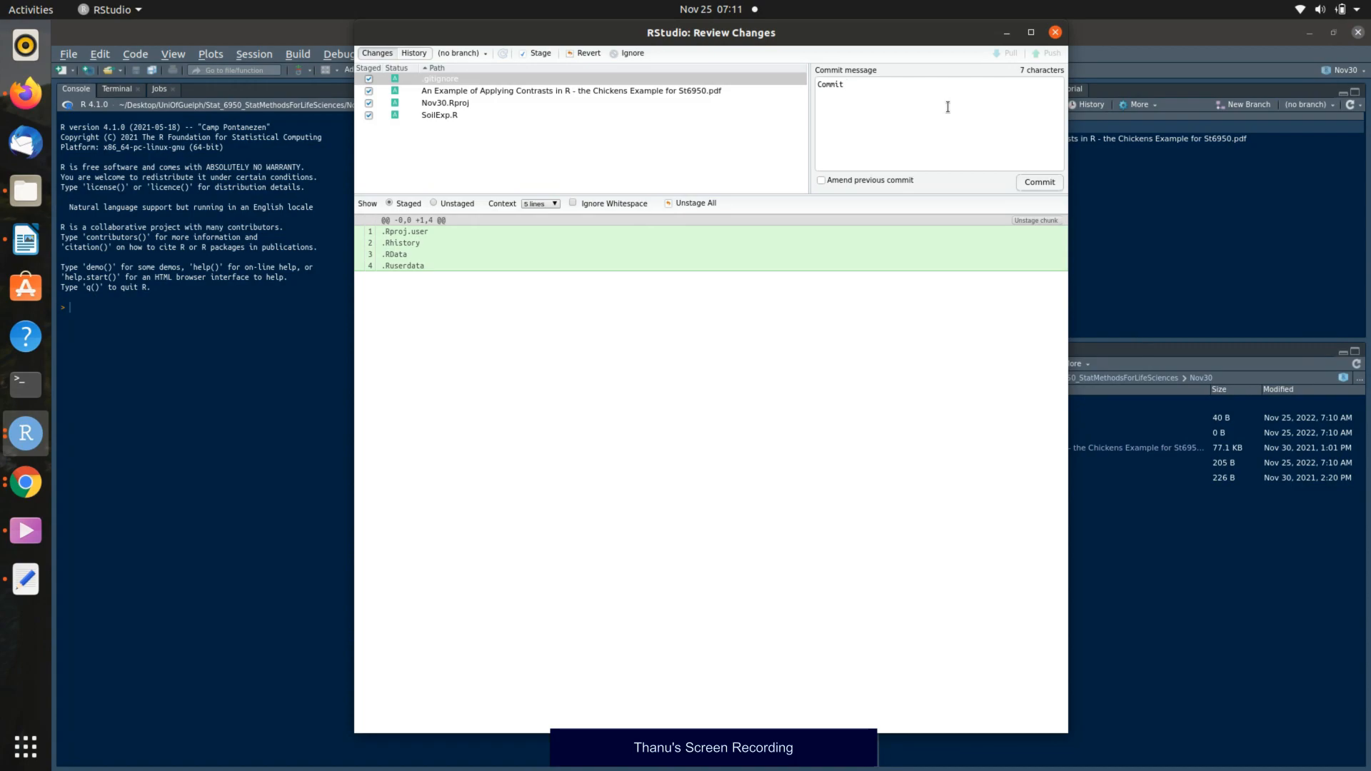
type("soil fi")
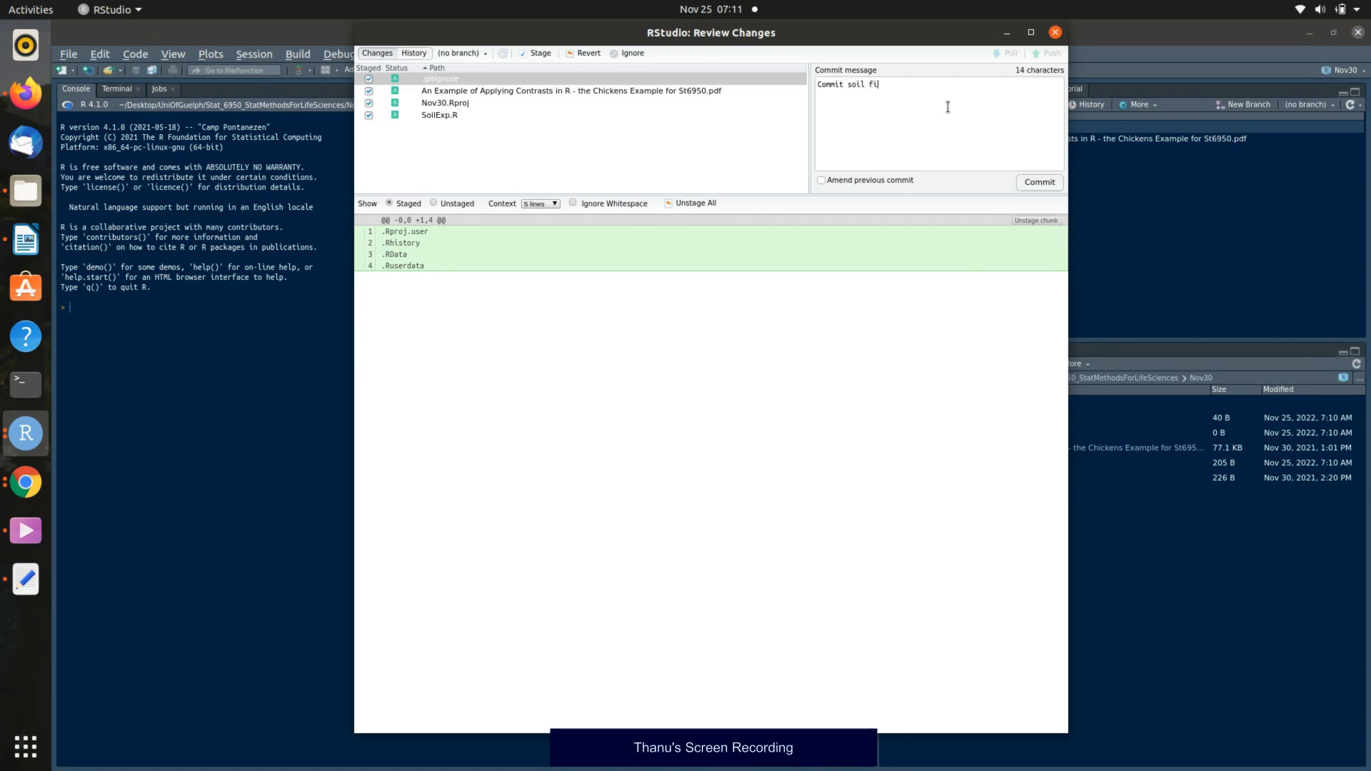
type("es")
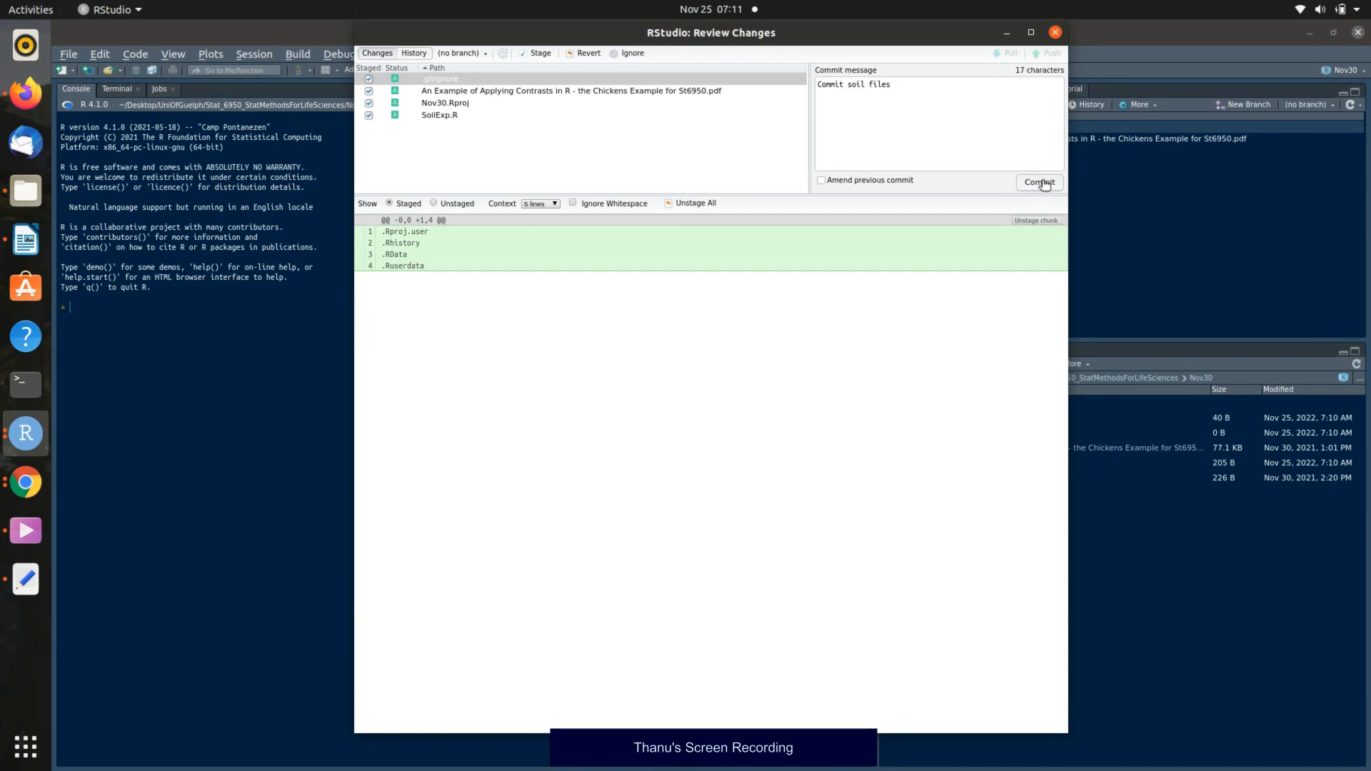
left_click(1039, 181)
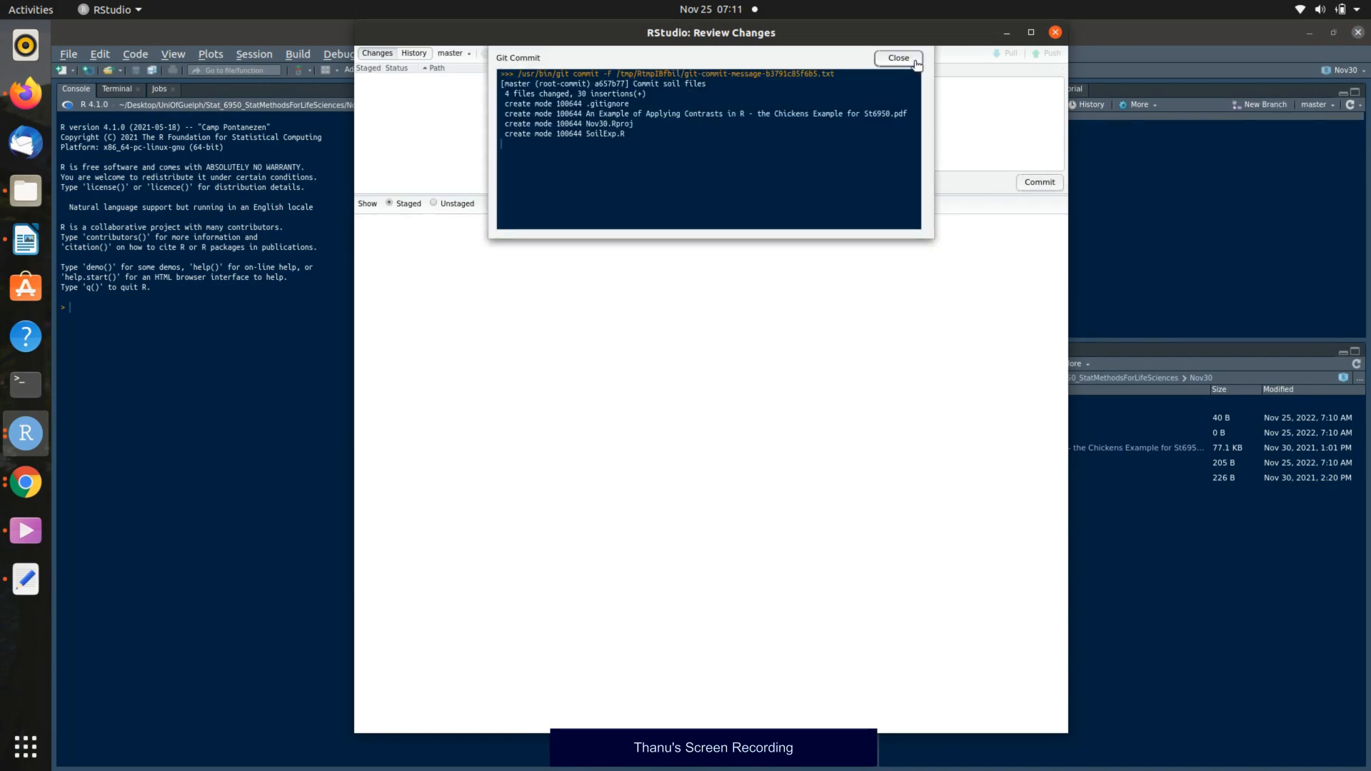
left_click(898, 57)
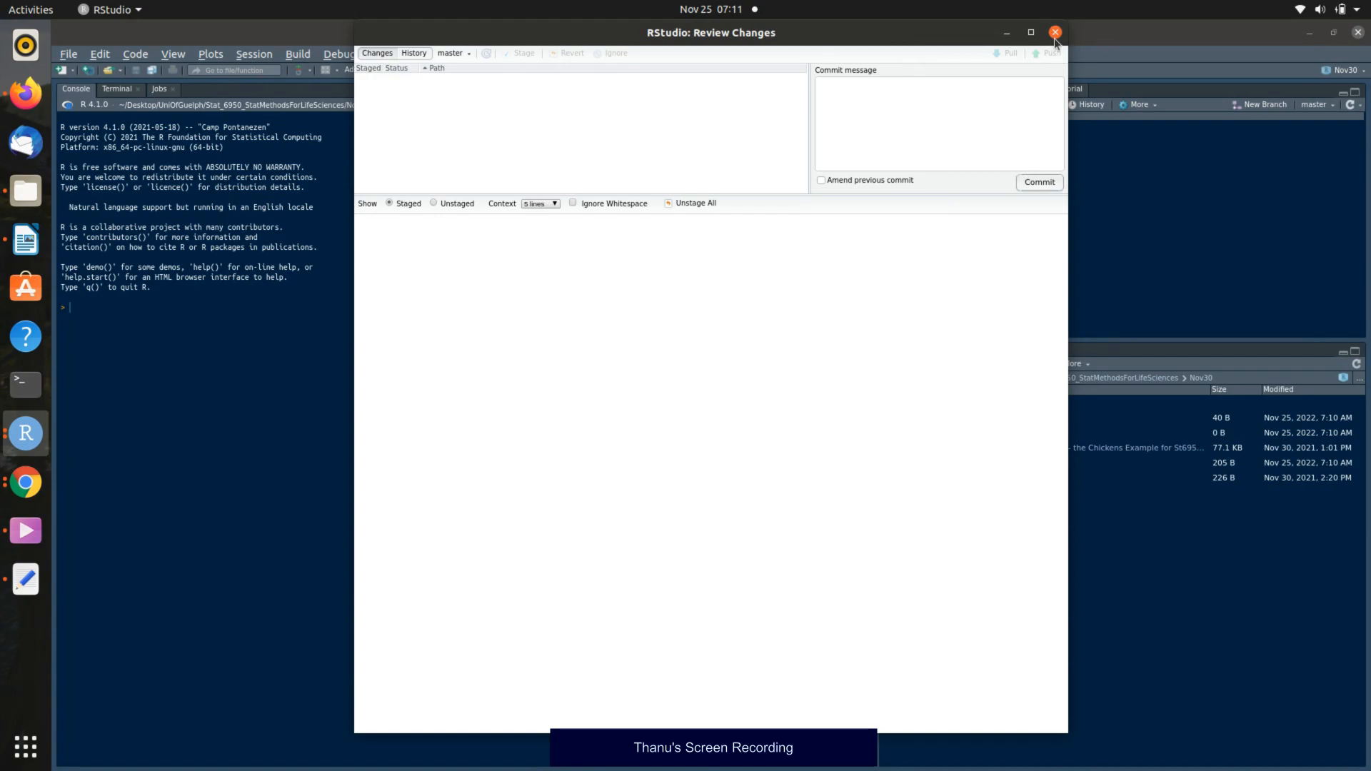
In the browser, go to the GitHub Repositories tab and start a new repository.
left_click(1054, 33)
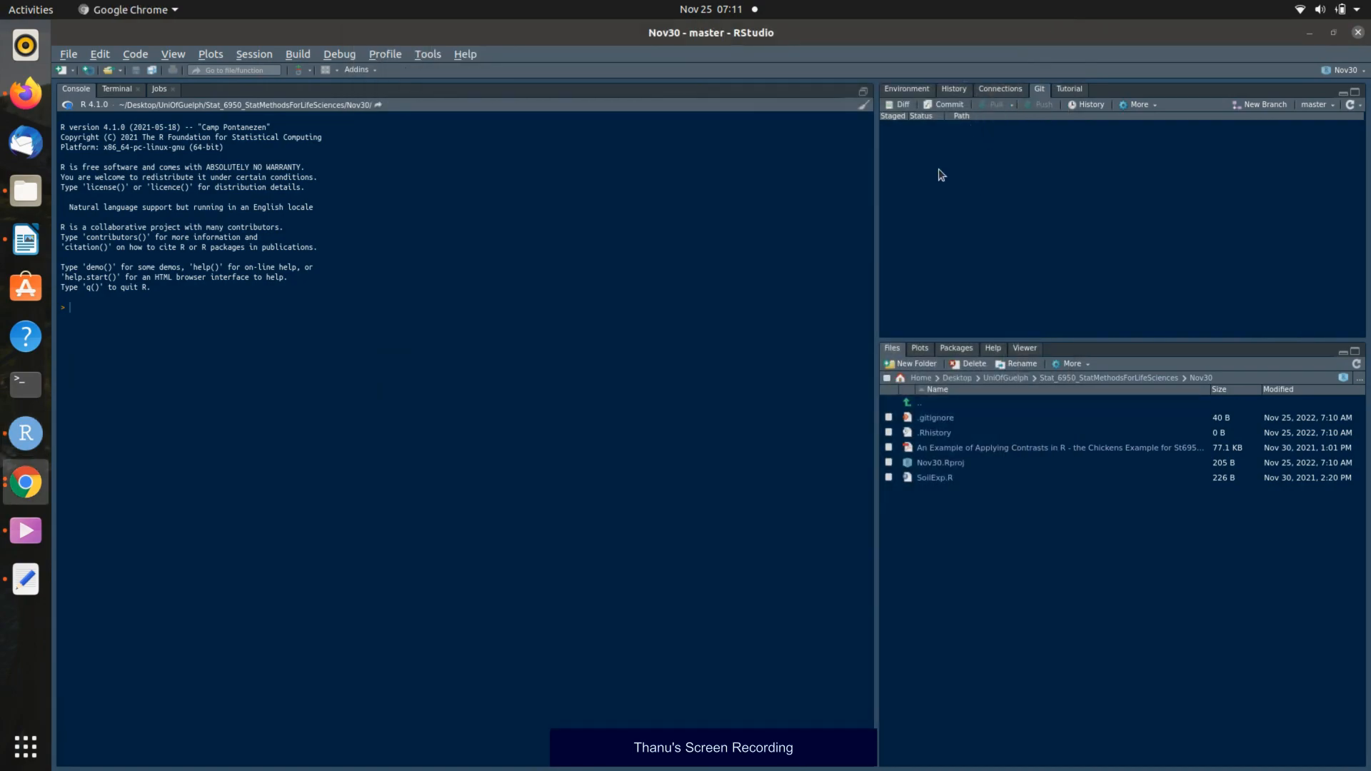
mouse_move(29, 481)
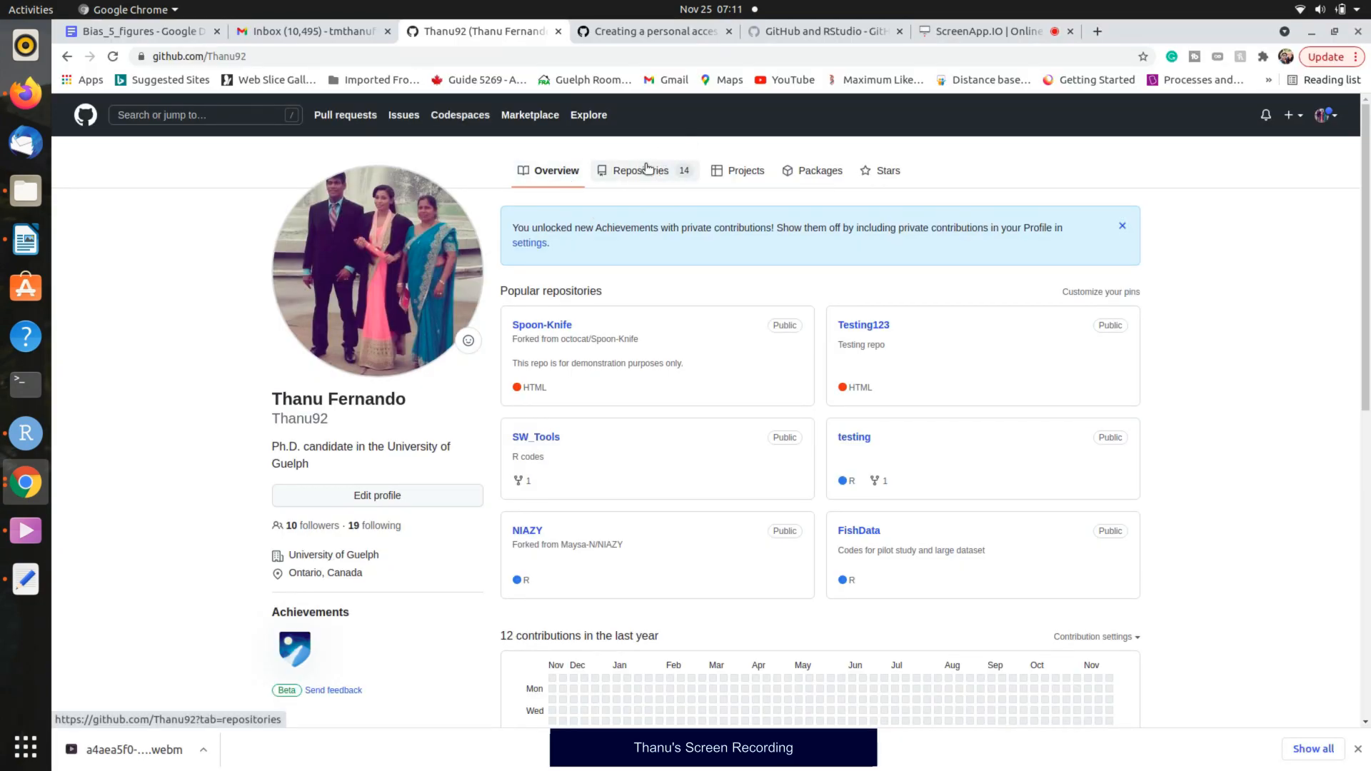
left_click(640, 170)
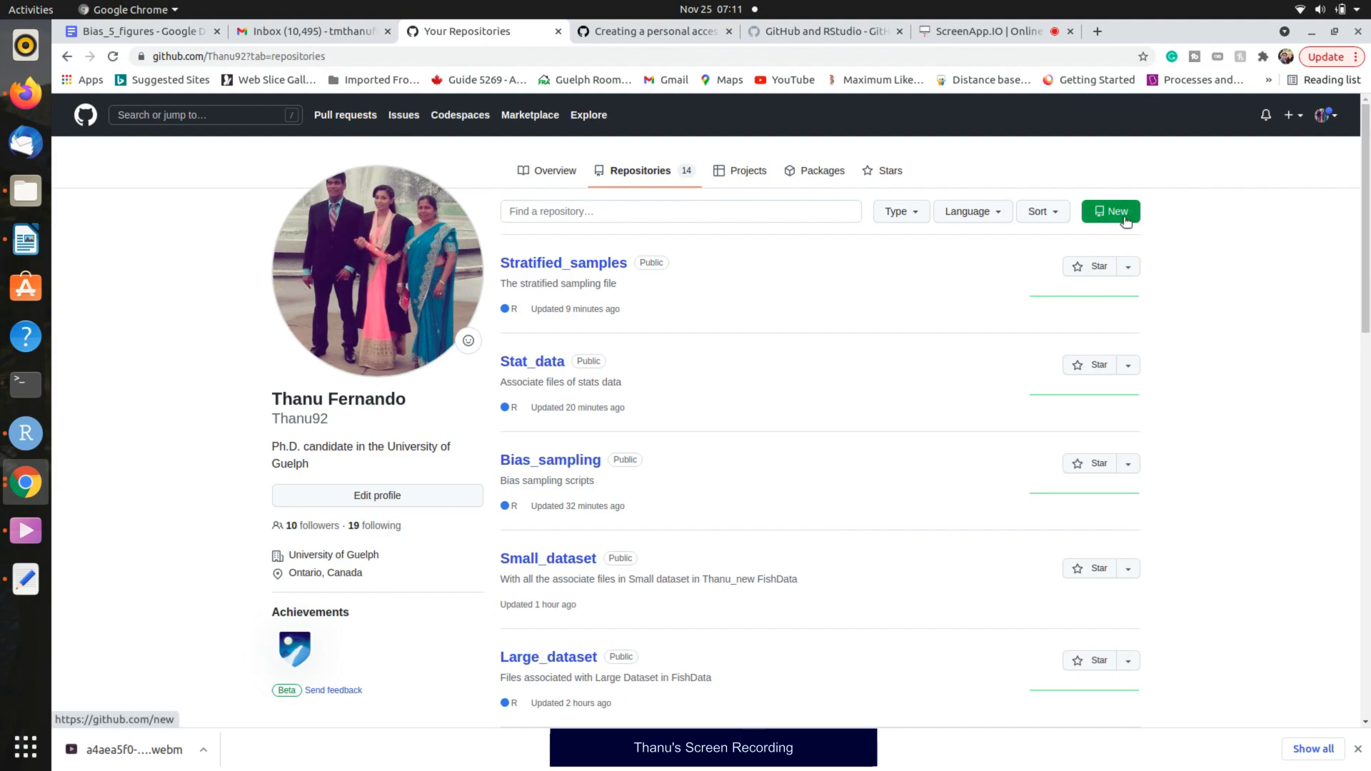
left_click(1112, 211)
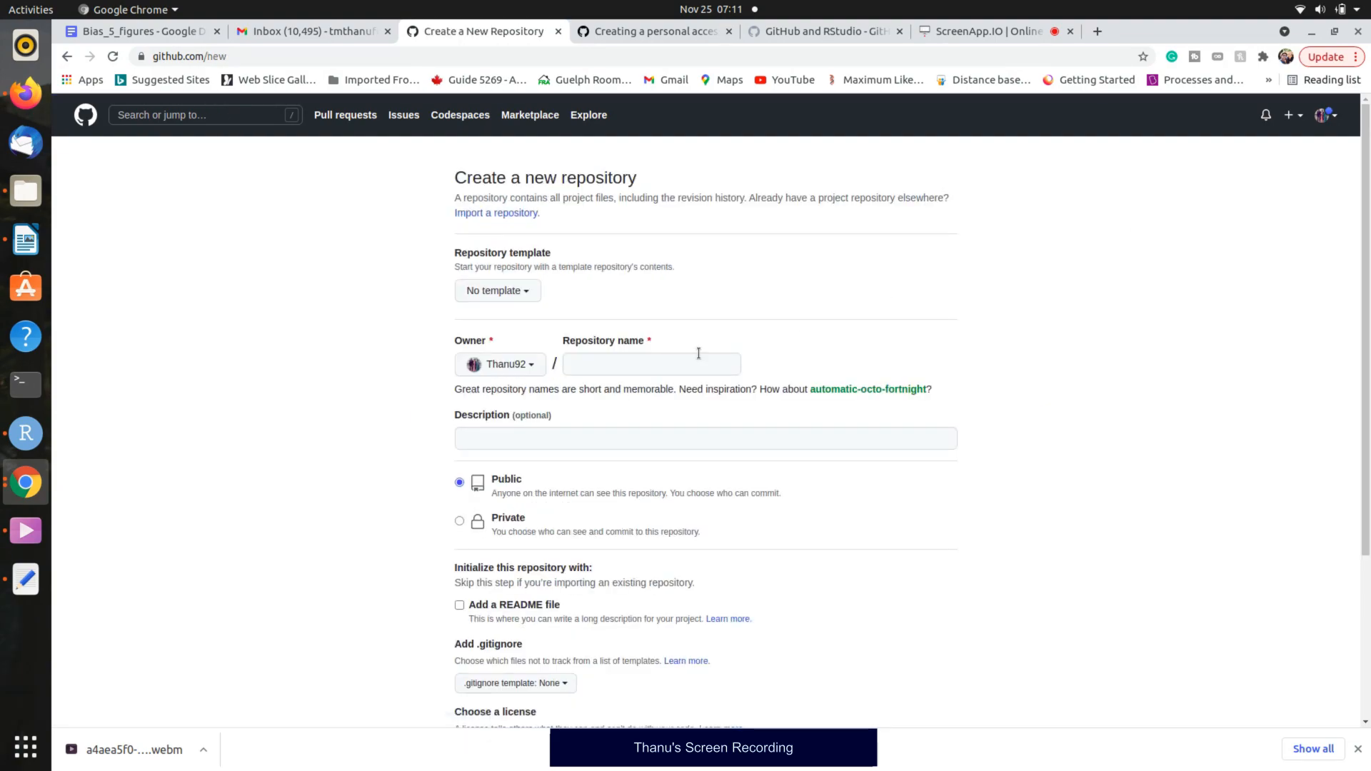
Create a public repository named Soil described as 'All files in Soil data'.
left_click(651, 364)
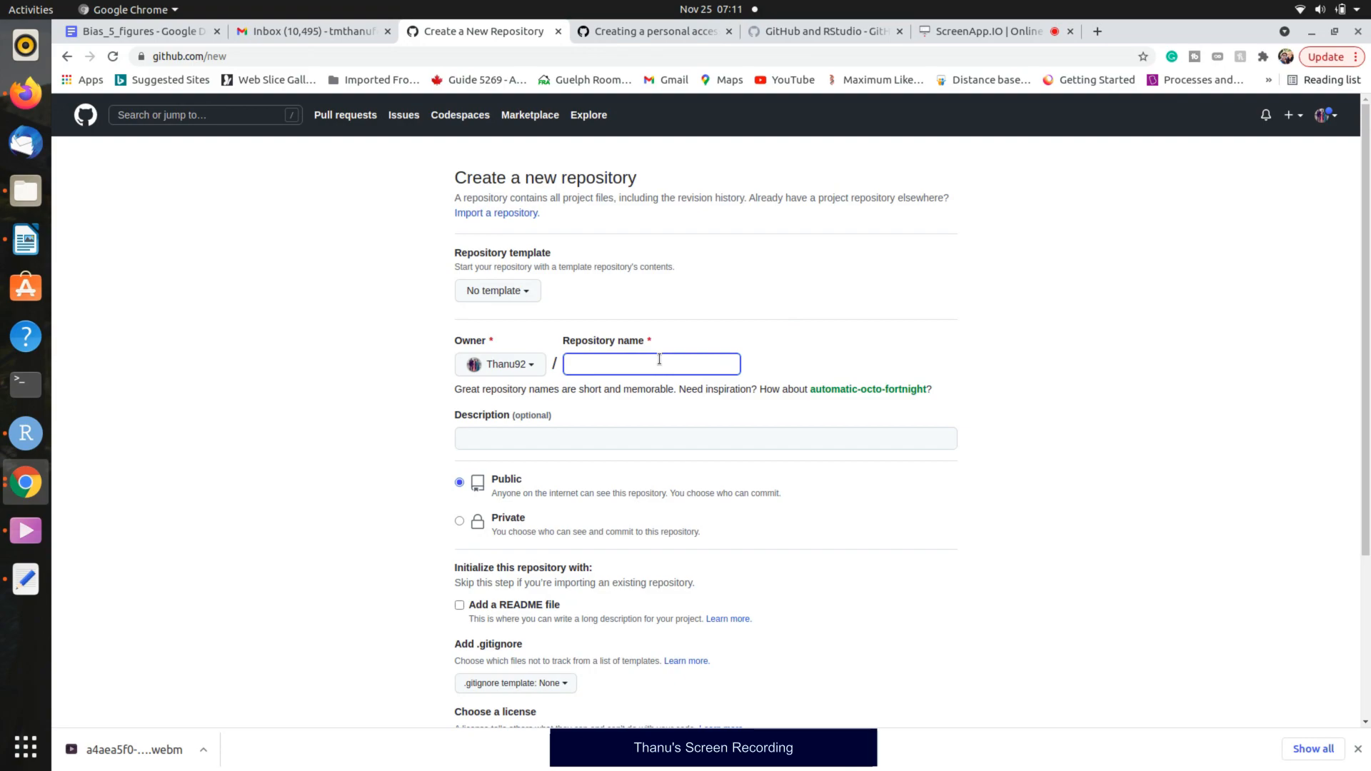
type("S")
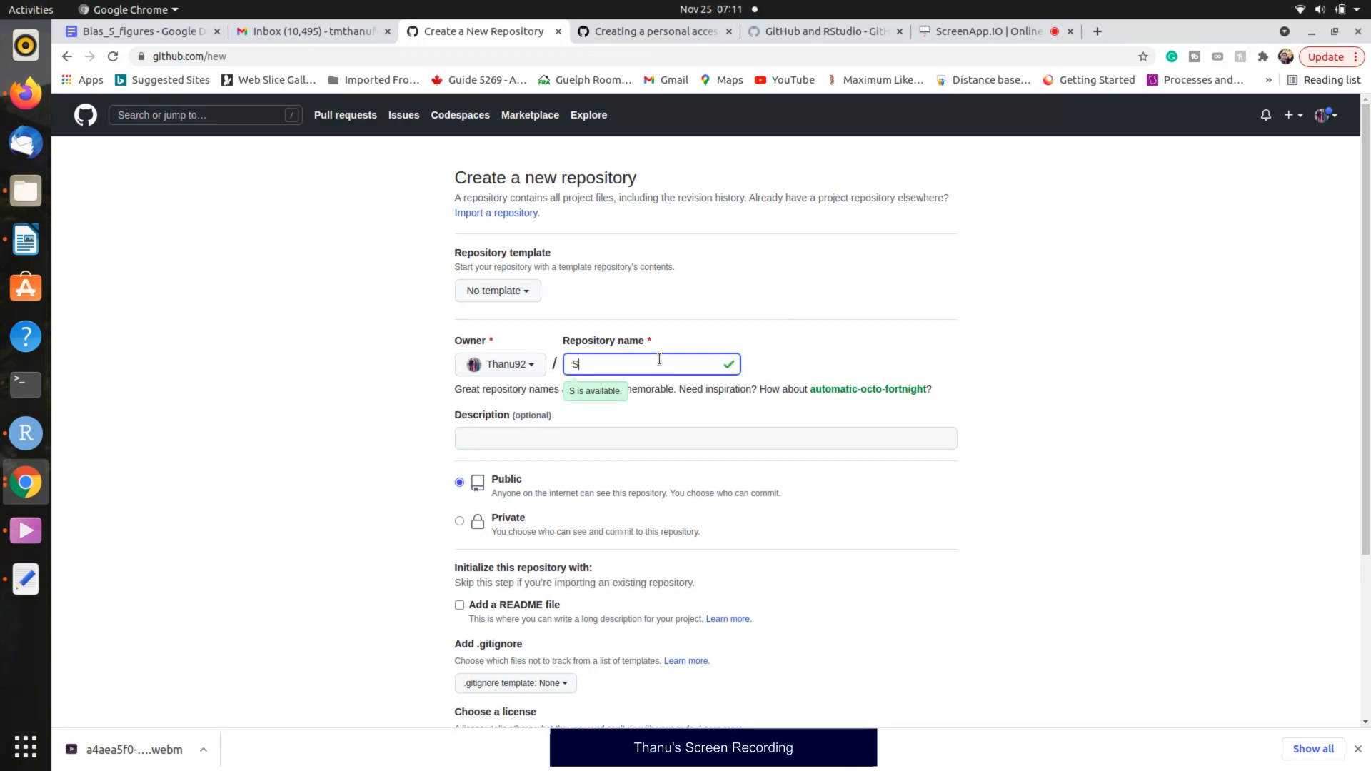
type("oil")
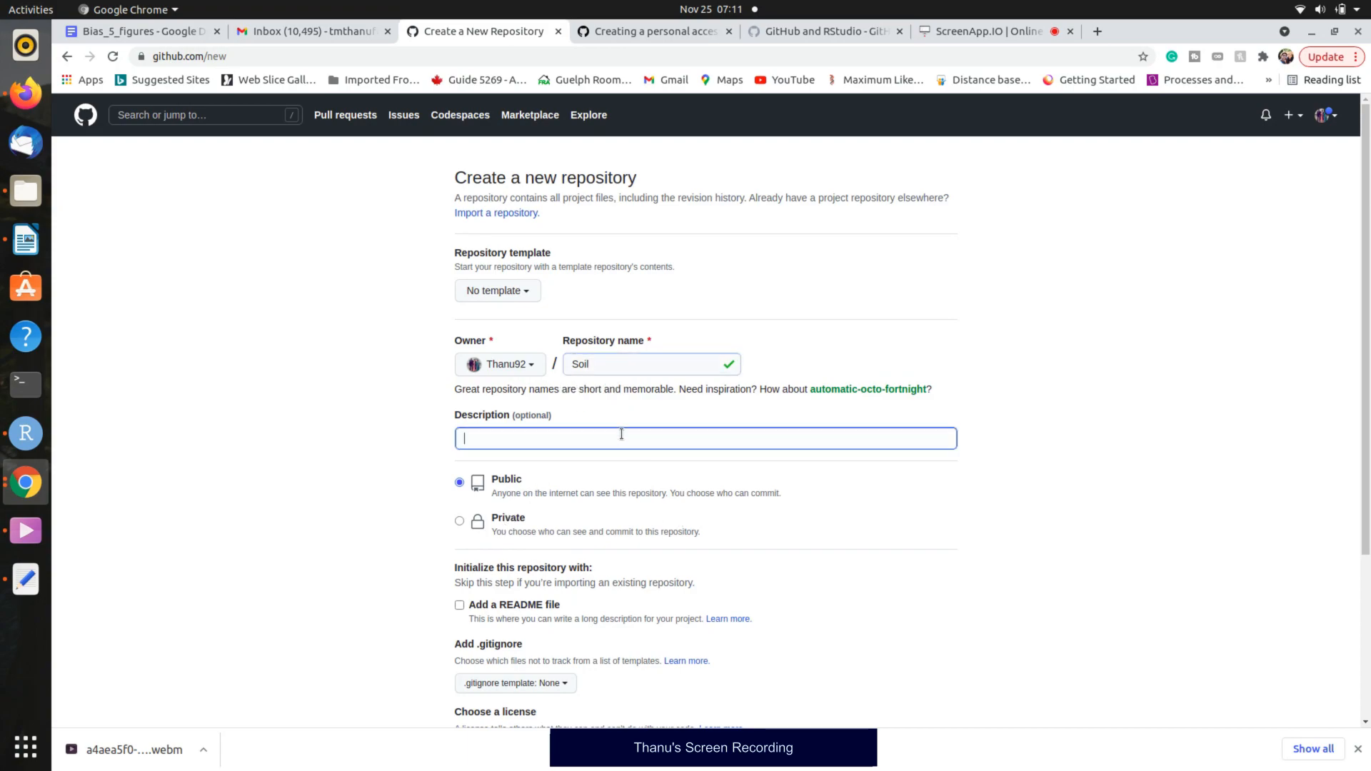
type("All fil")
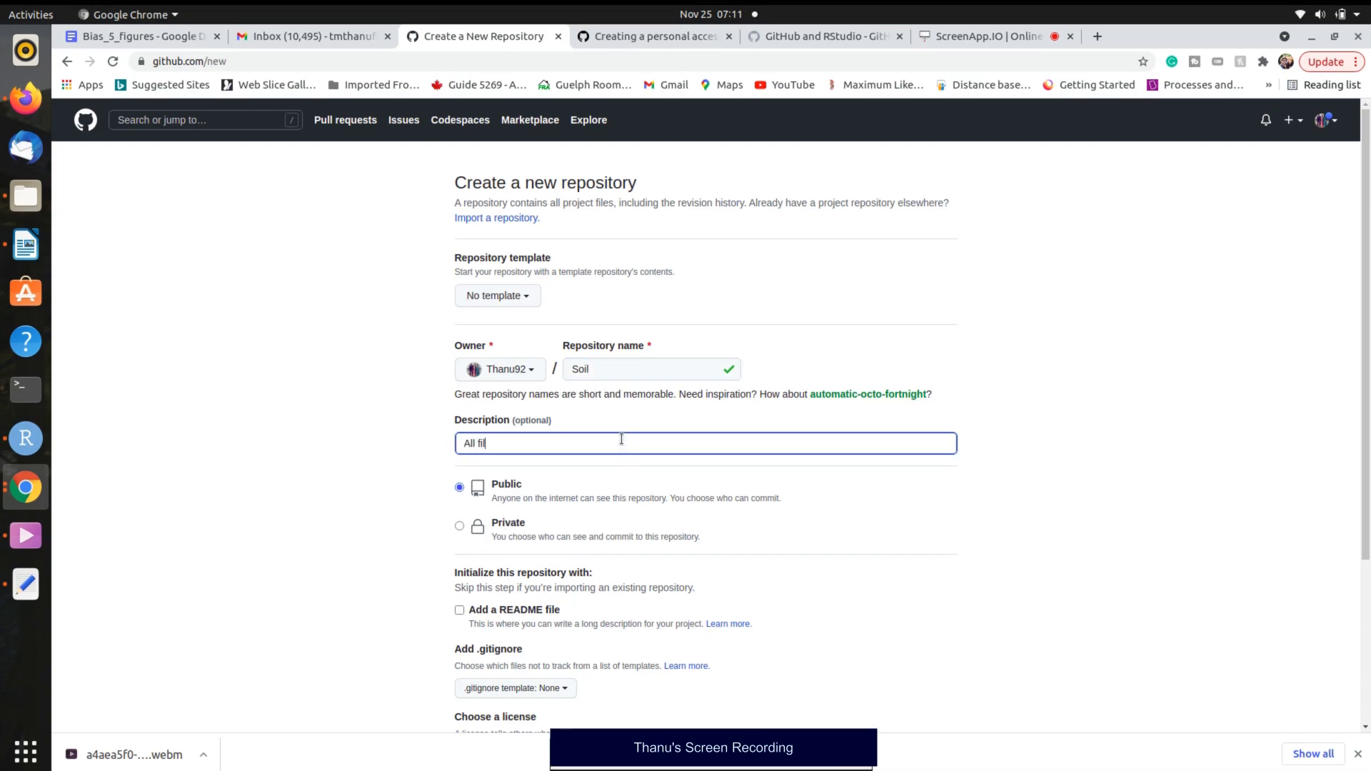
type("les in Soil")
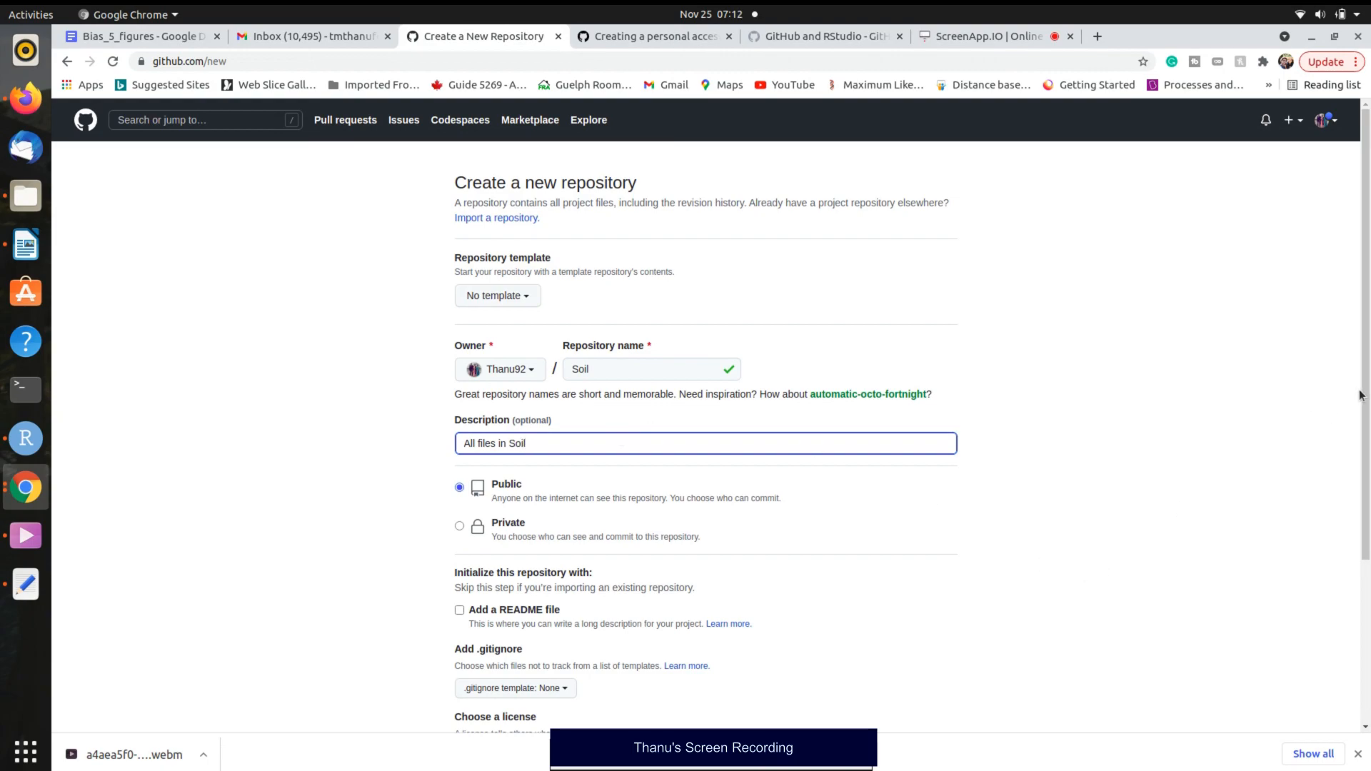
type("data")
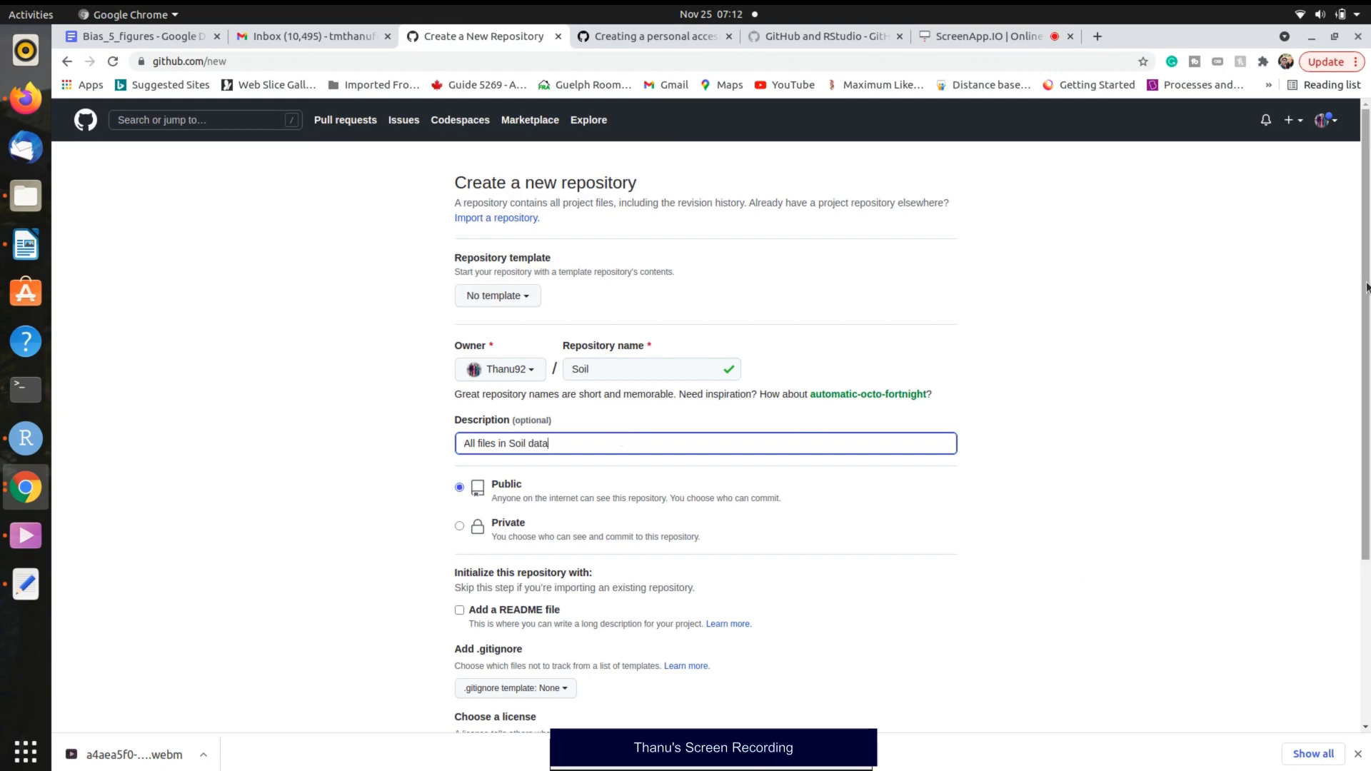
scroll("down", 3)
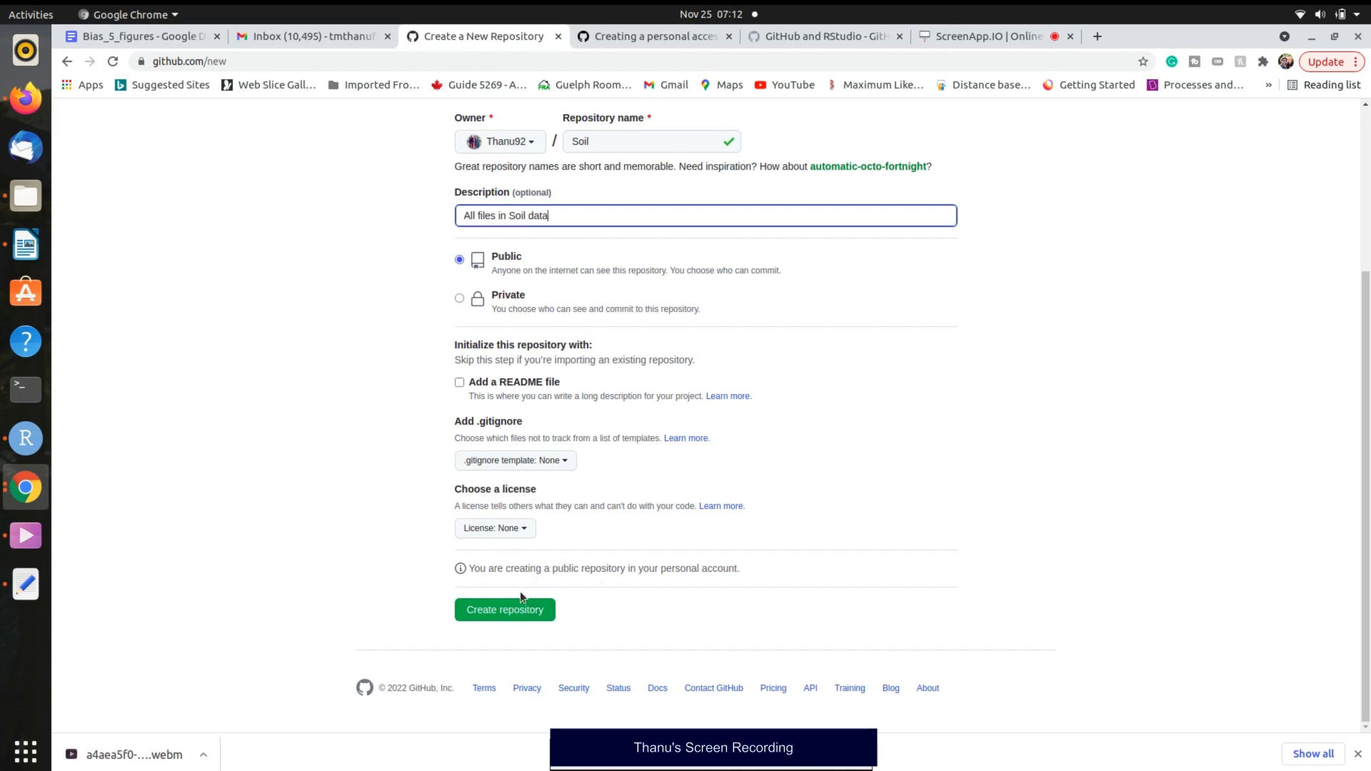
mouse_move(504, 610)
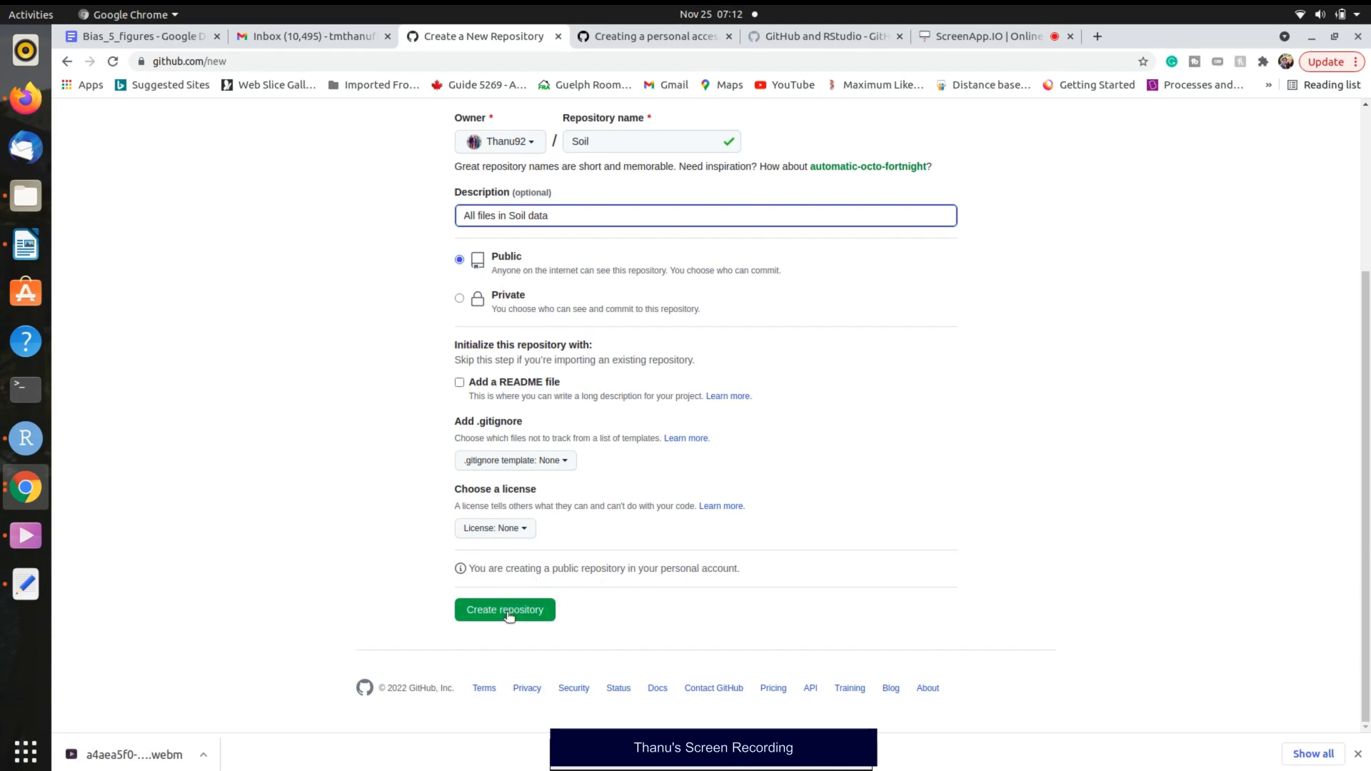
left_click(504, 610)
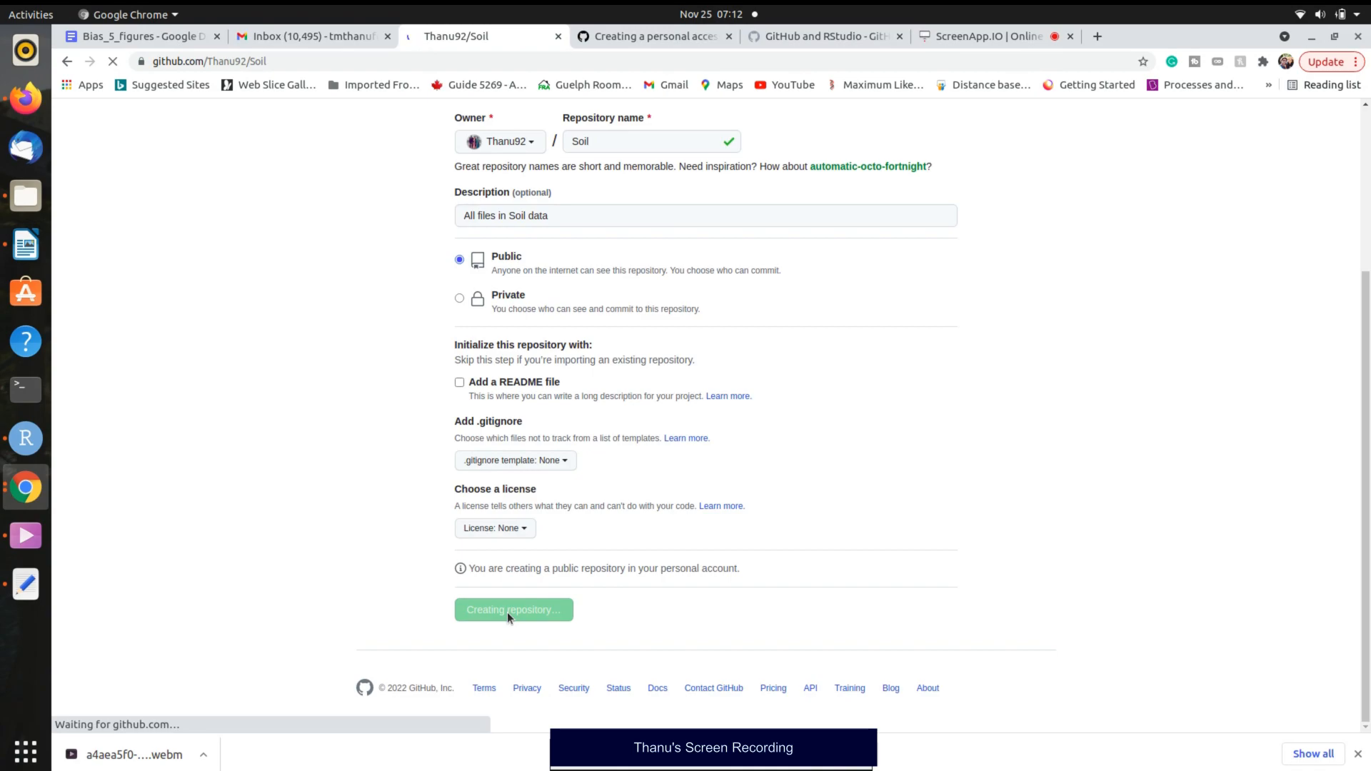
left_click(513, 610)
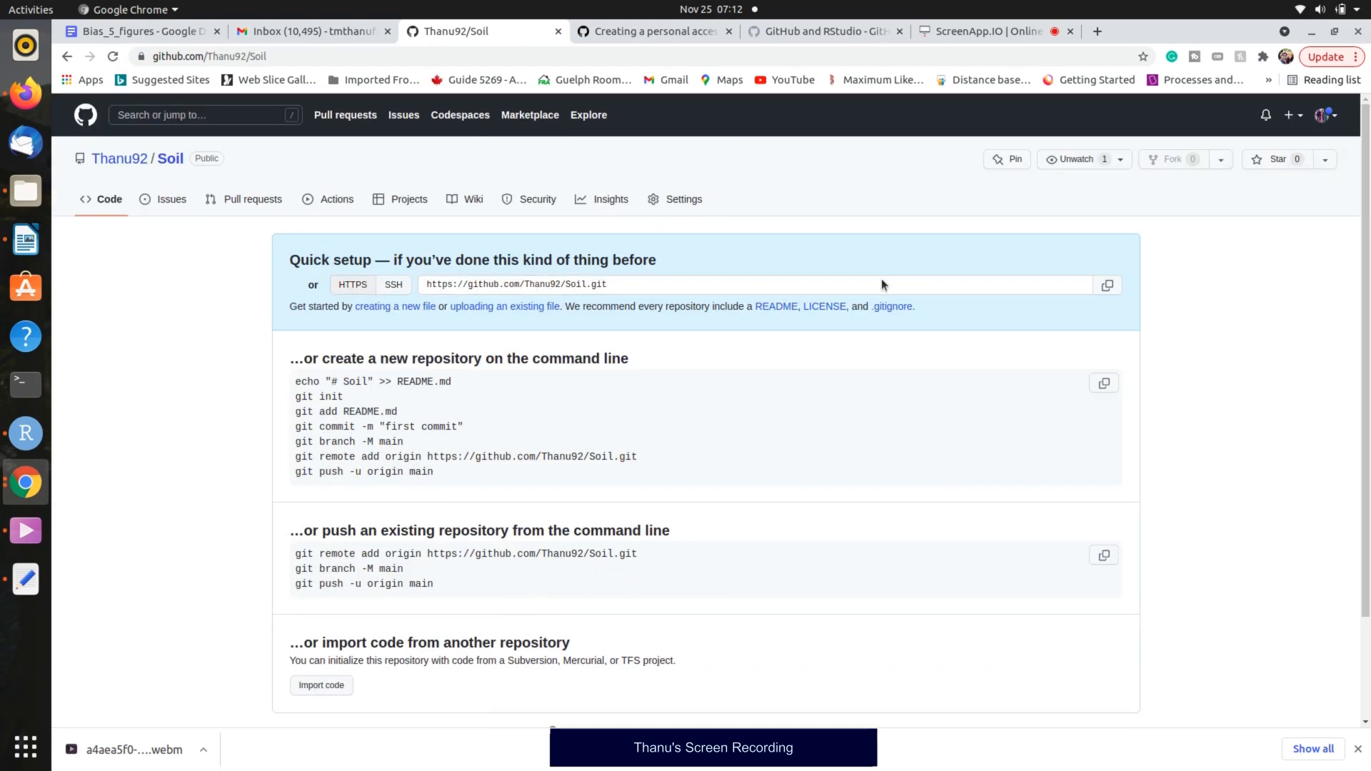
mouse_move(518, 534)
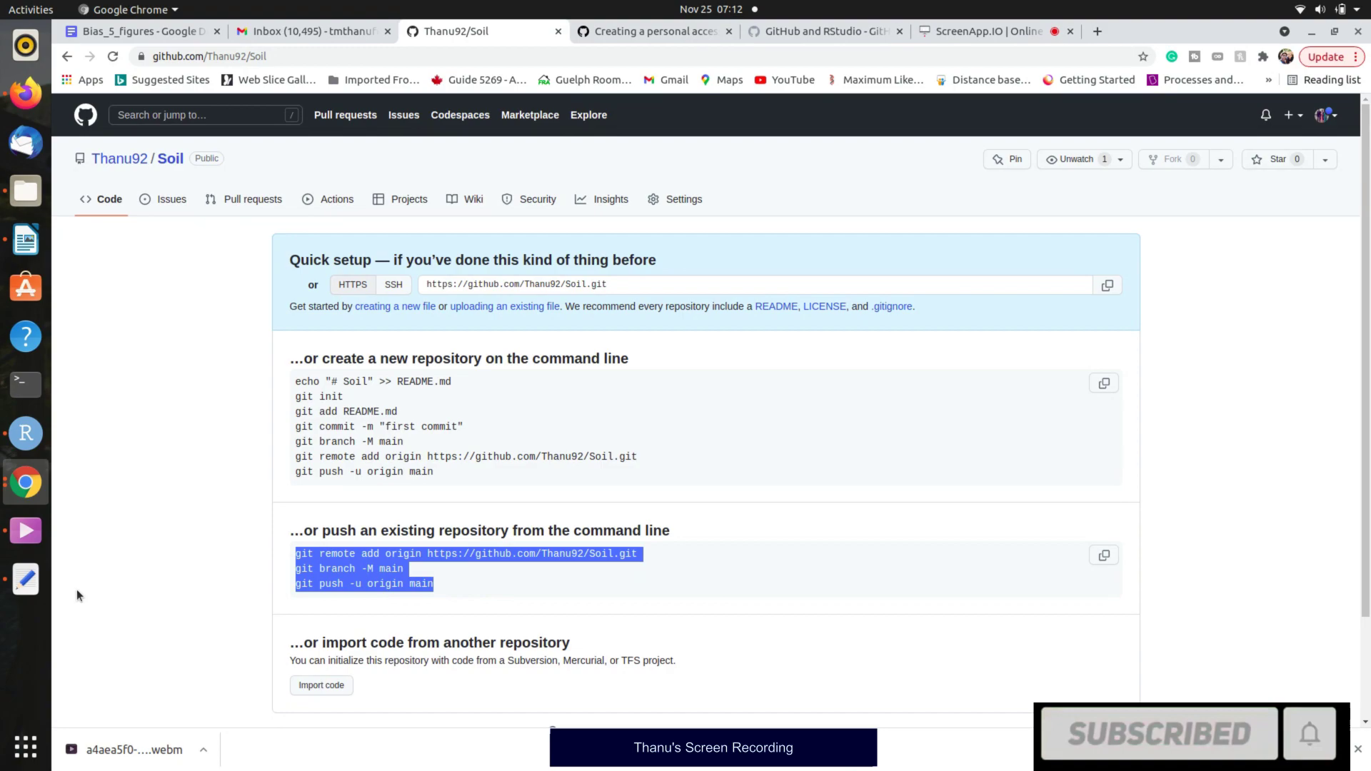
mouse_move(24, 433)
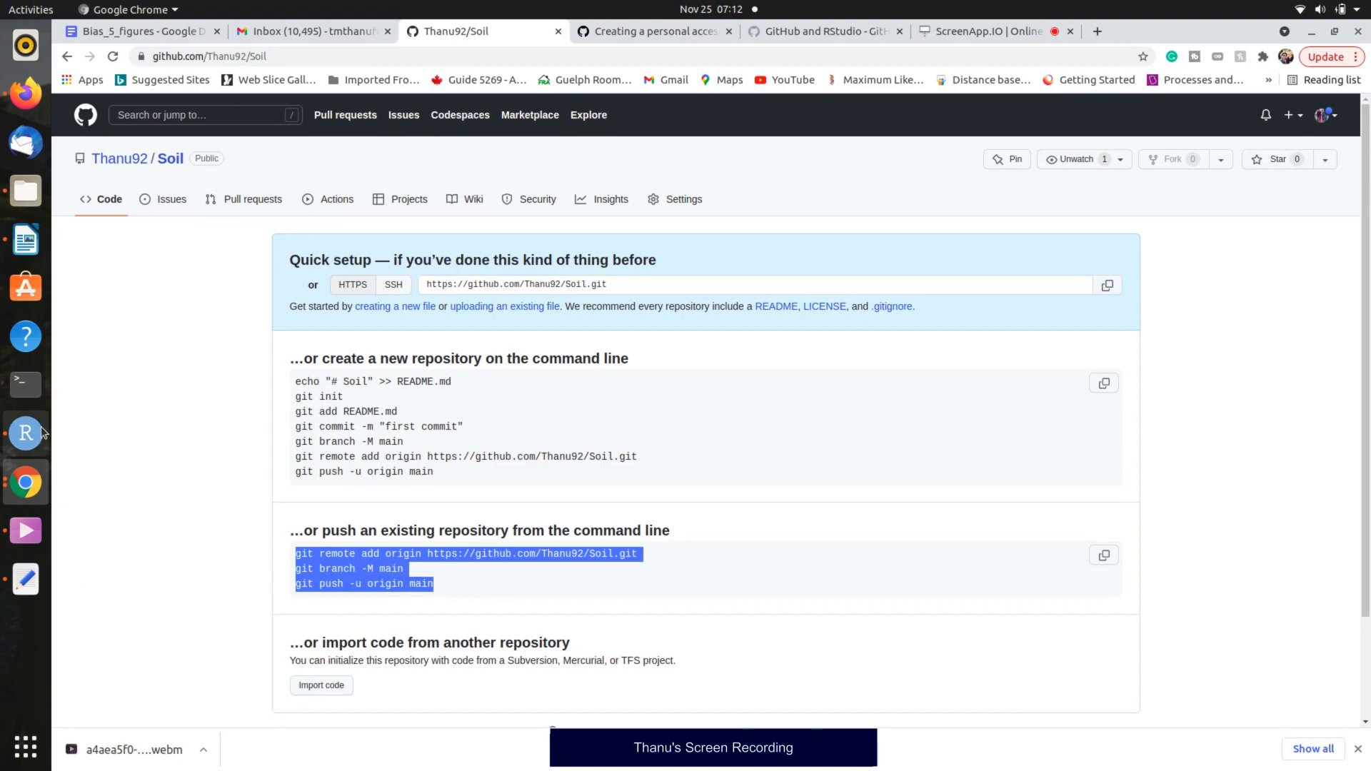
Return to RStudio after copying the push-existing-repository commands.
left_click(24, 433)
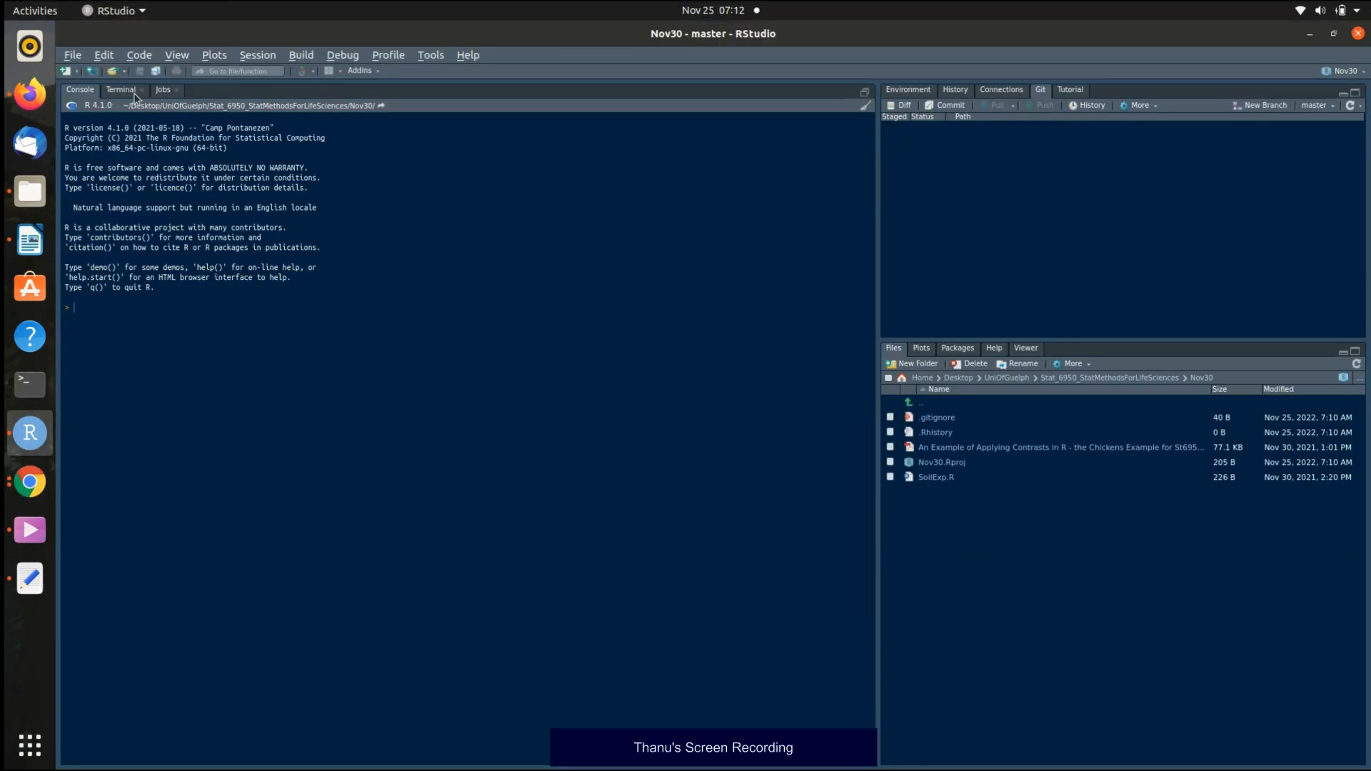
Run the remote-add, branch-rename and push commands in the terminal and enter the username Thanu92.
left_click(120, 88)
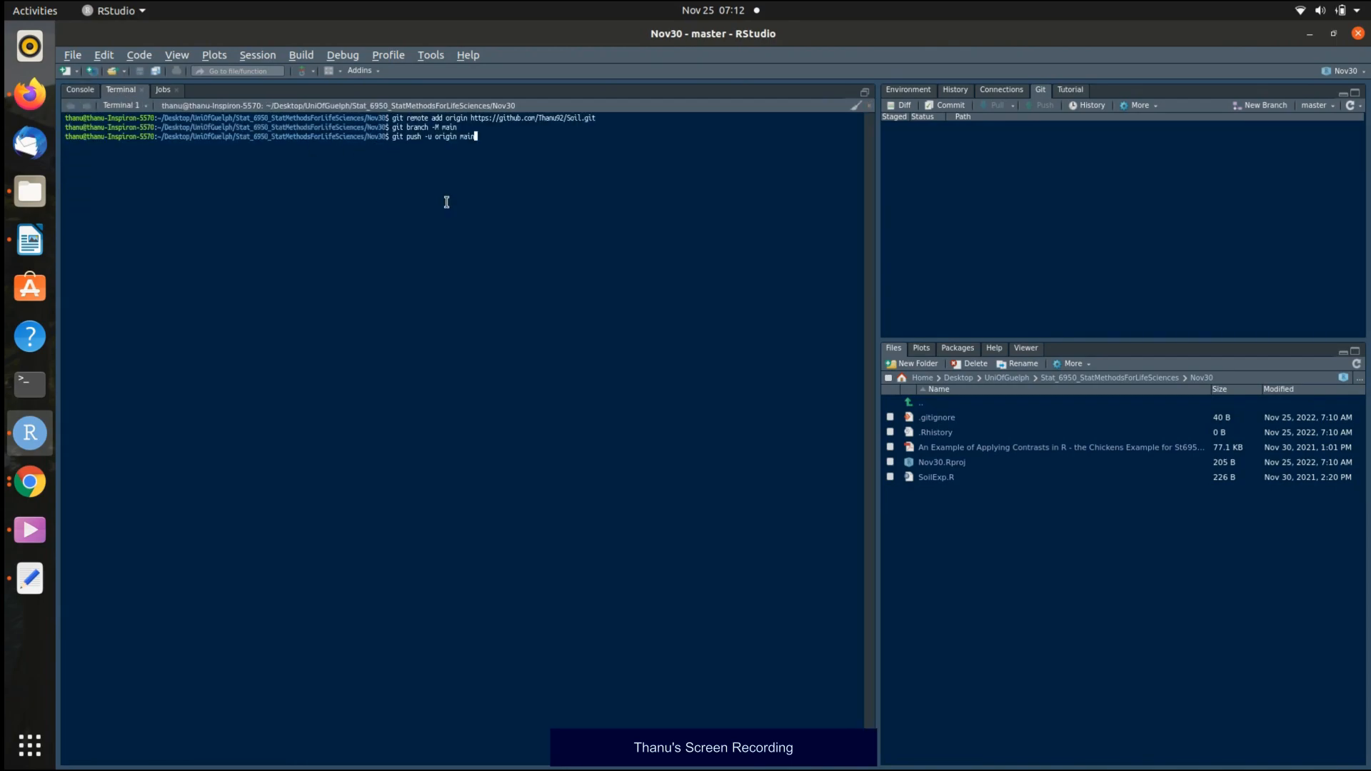
key("Return")
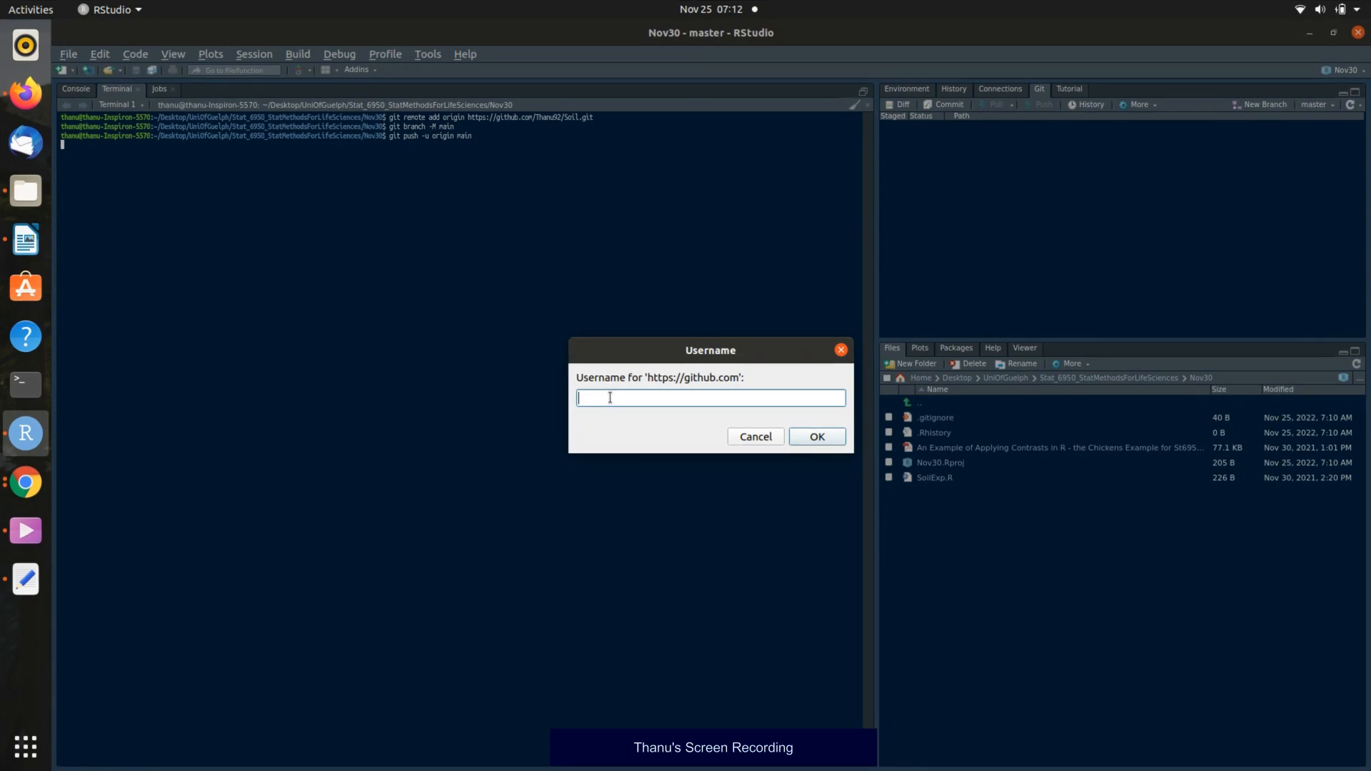
type("Thanu")
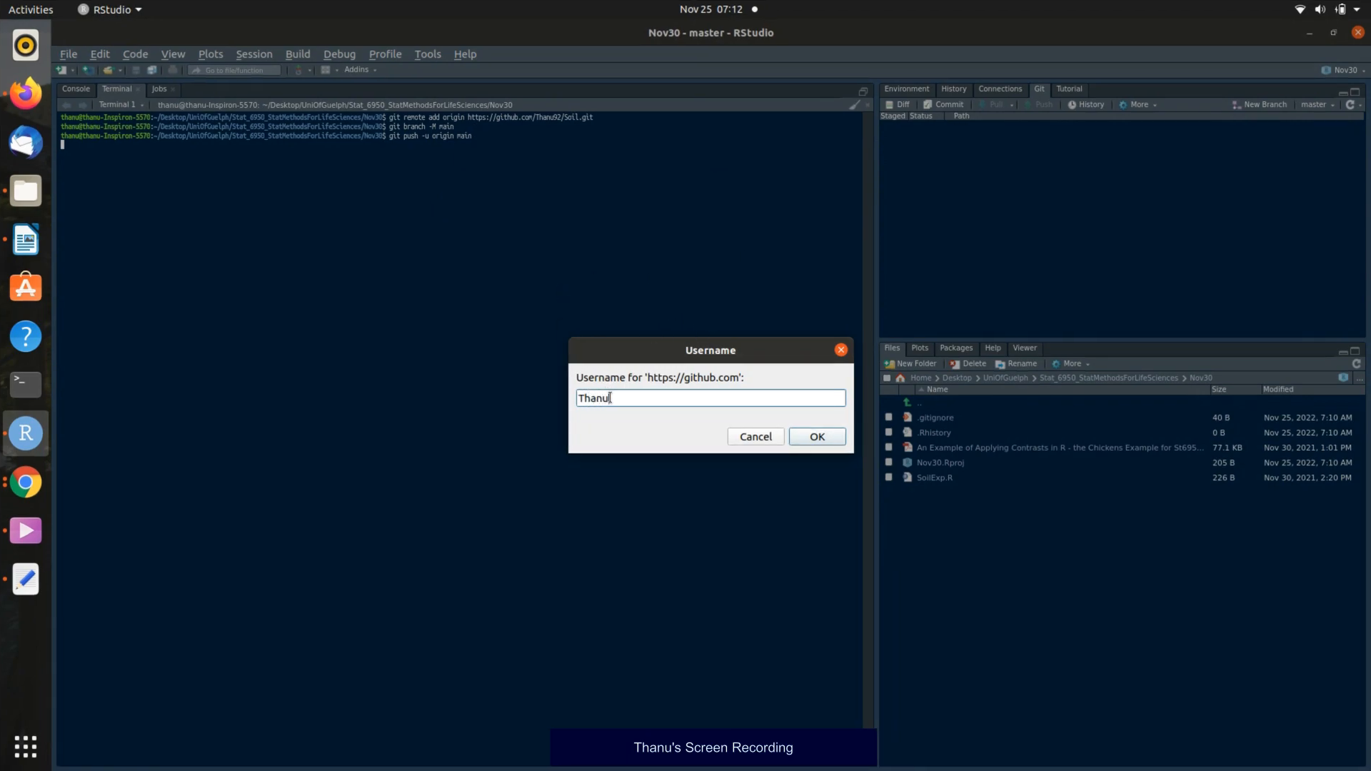
type("92")
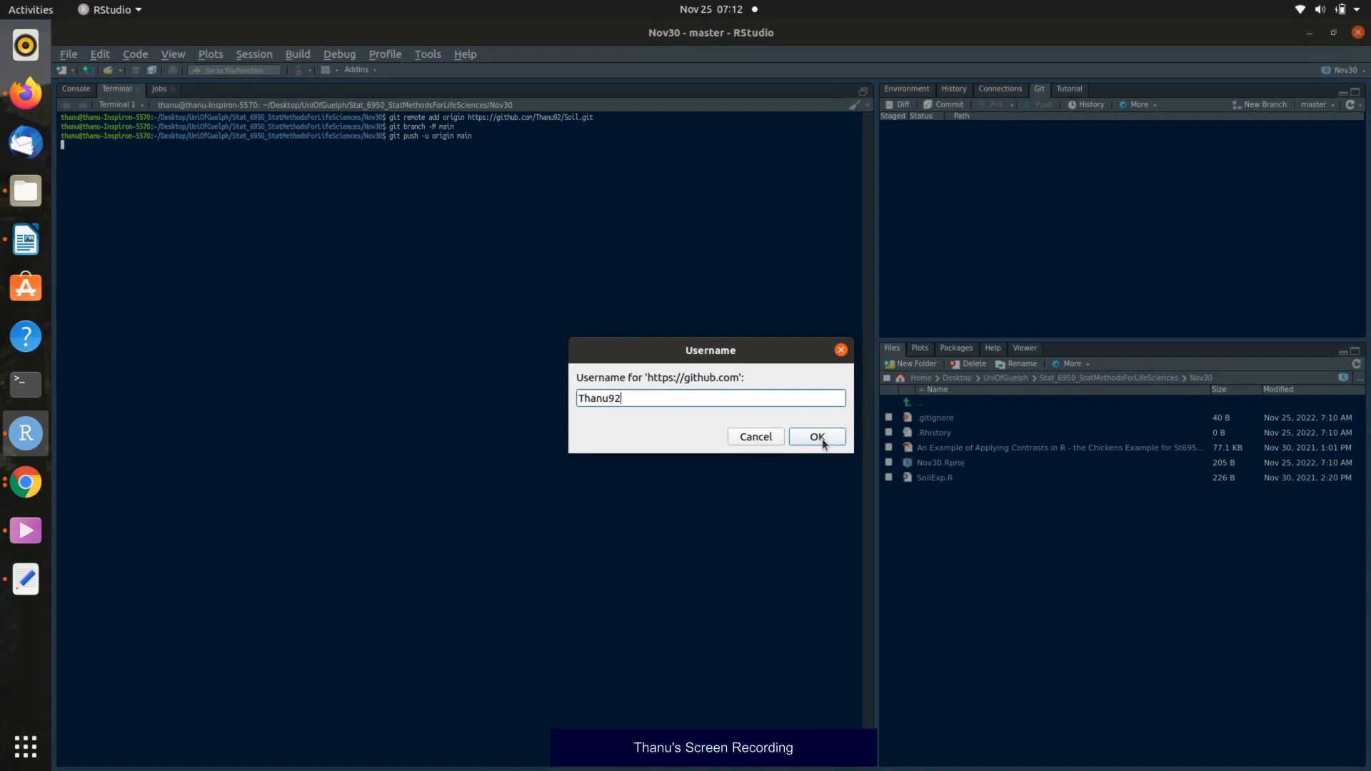
left_click(815, 437)
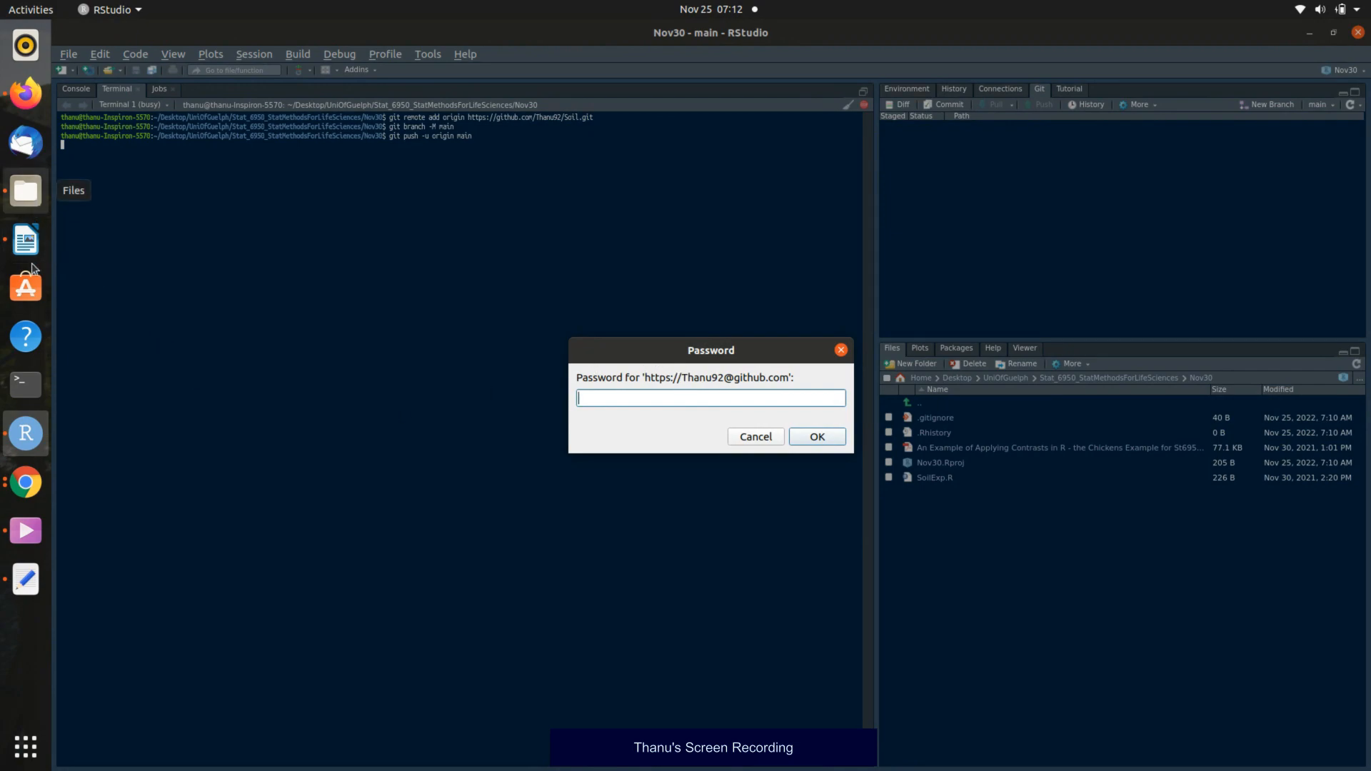
mouse_move(25, 530)
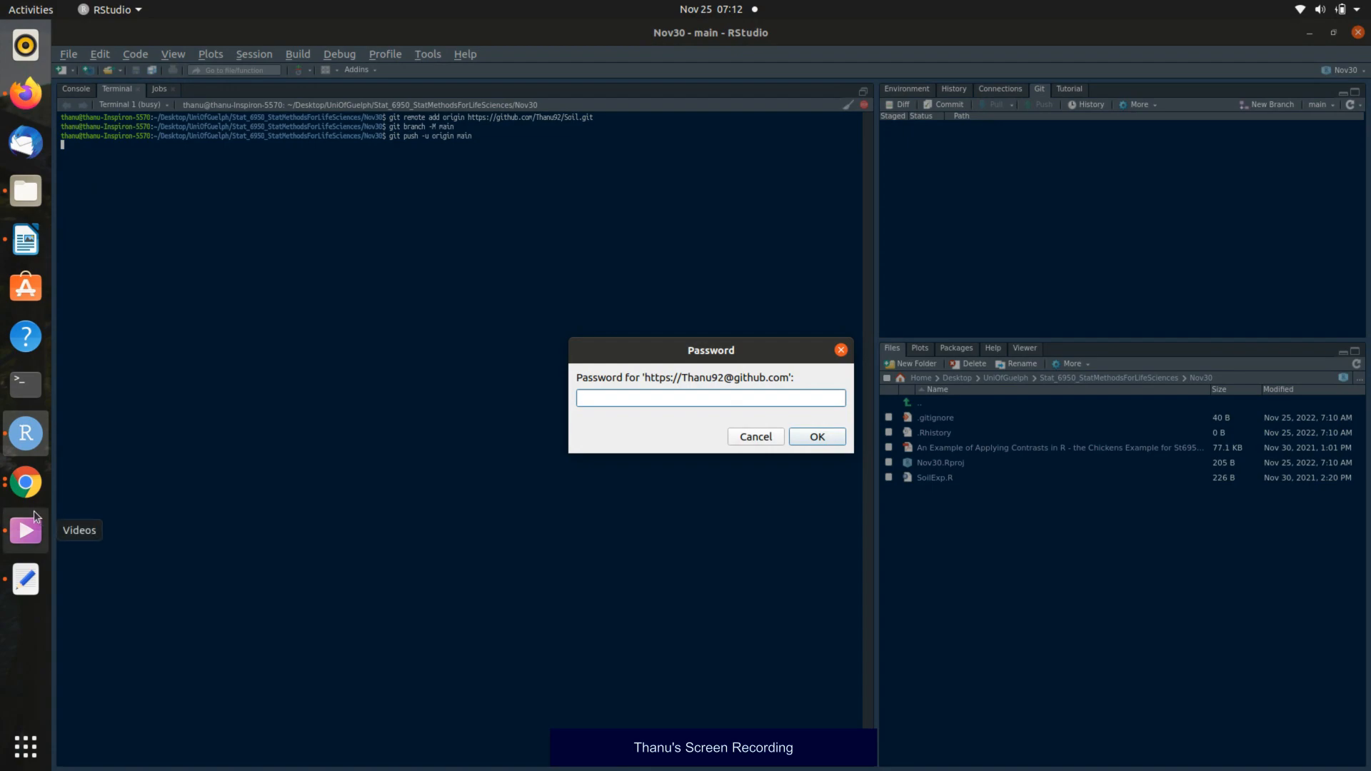
mouse_move(25, 578)
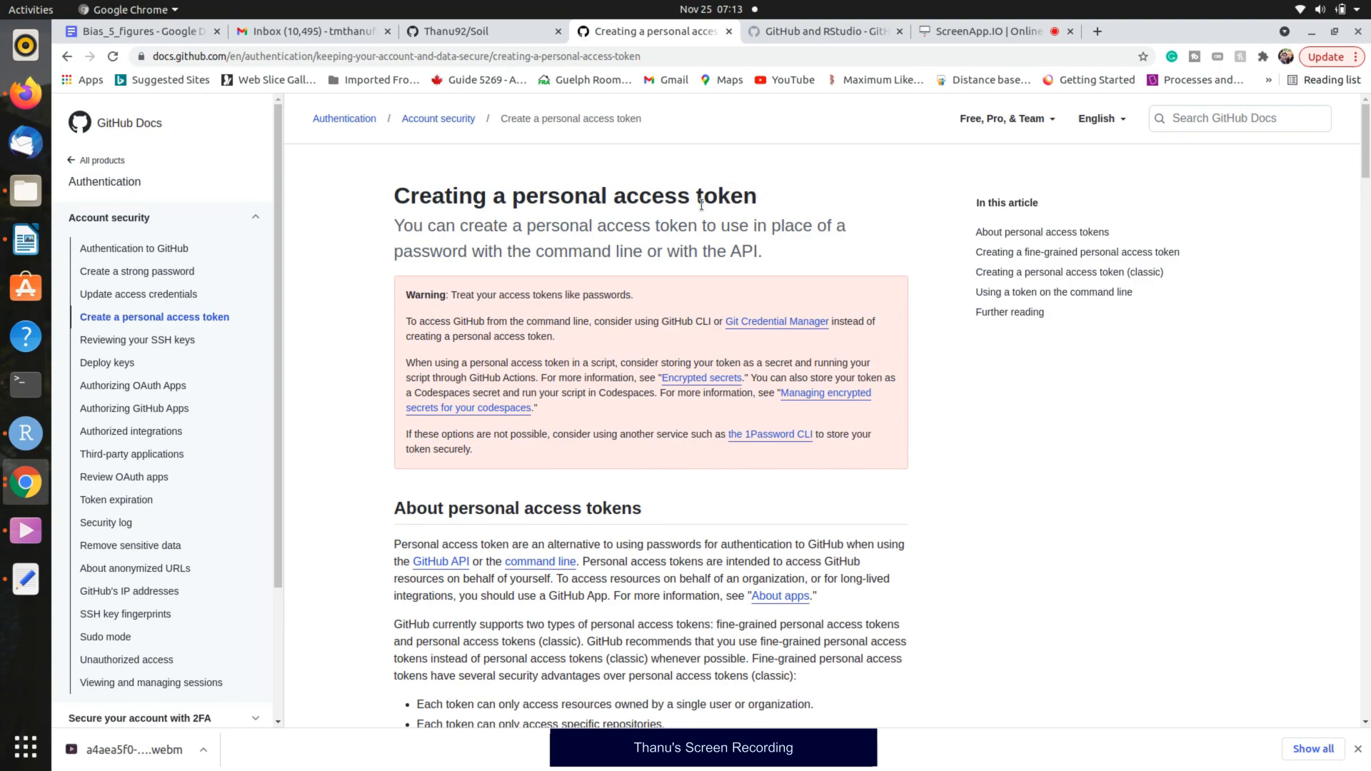
mouse_move(233, 469)
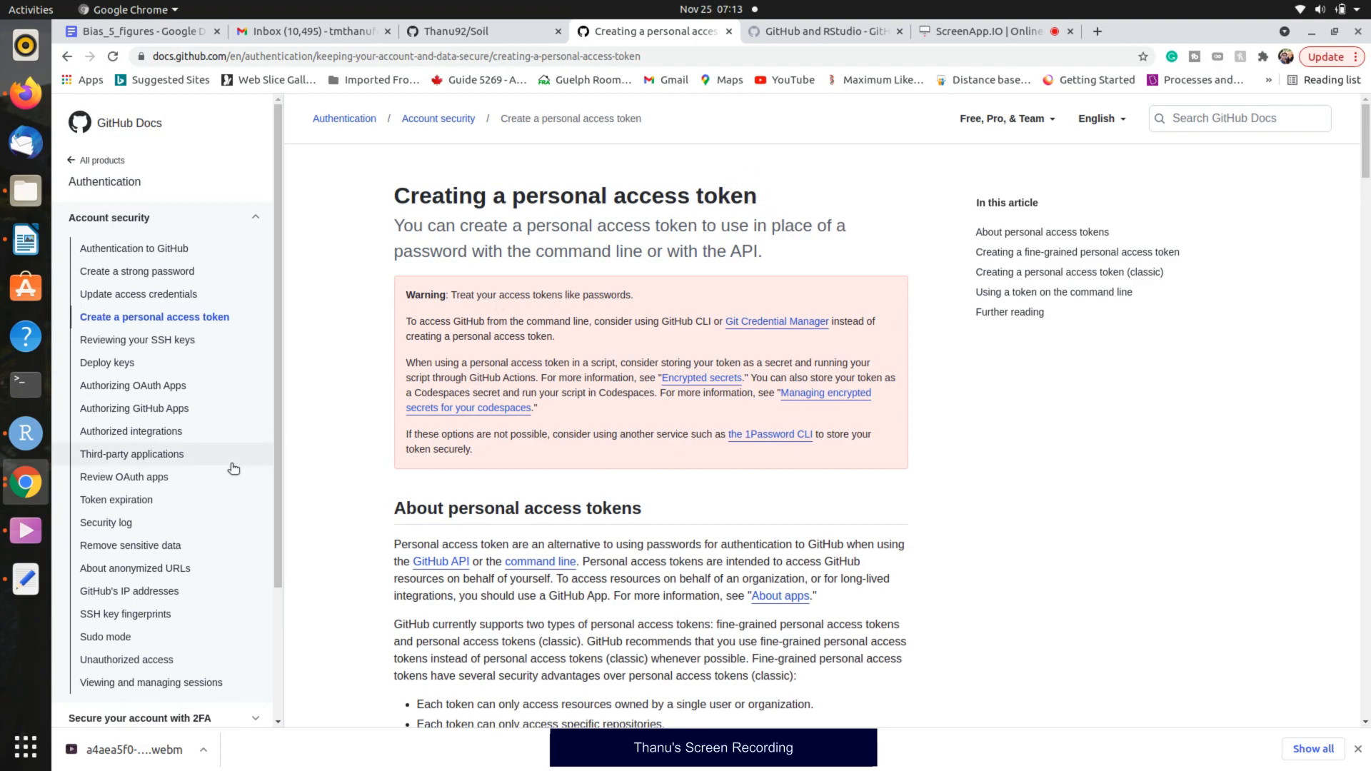
mouse_move(105, 523)
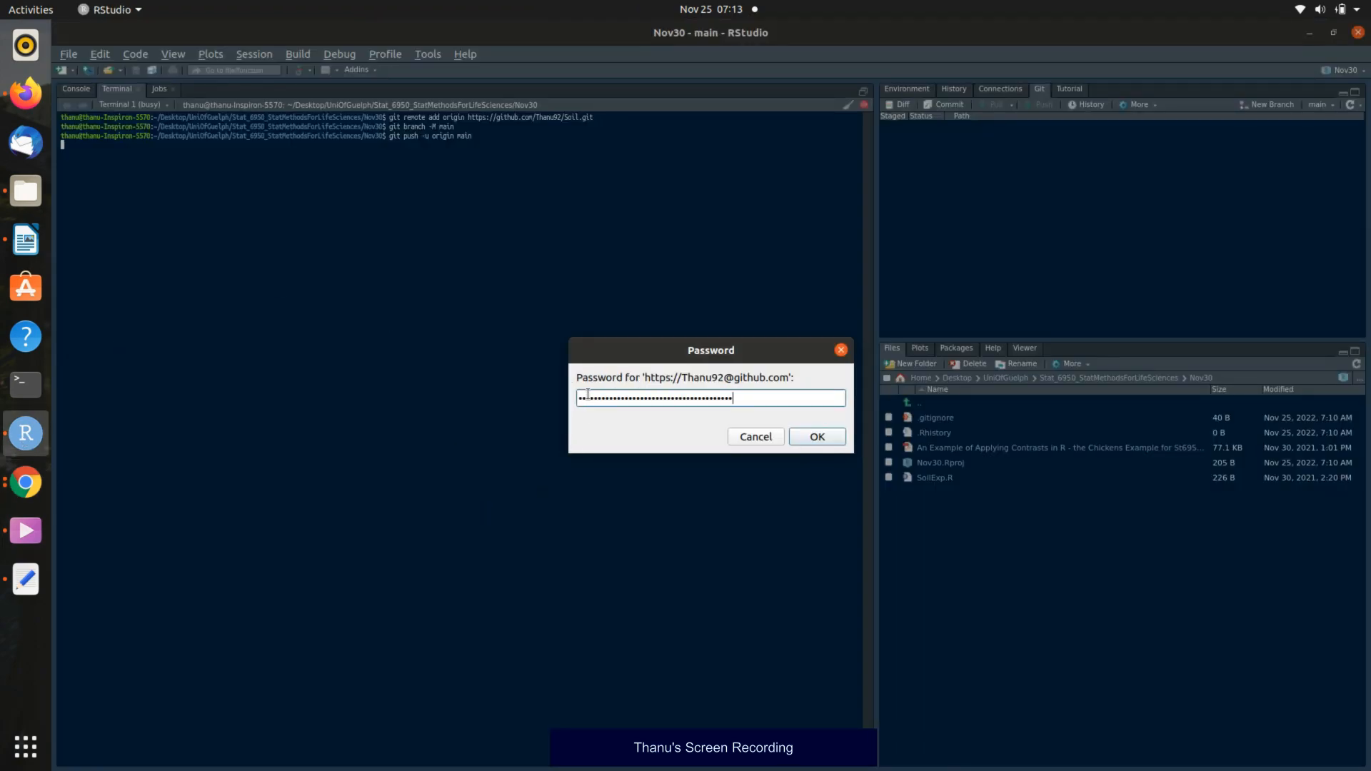
Submit the personal access token as the GitHub password.
left_click(816, 437)
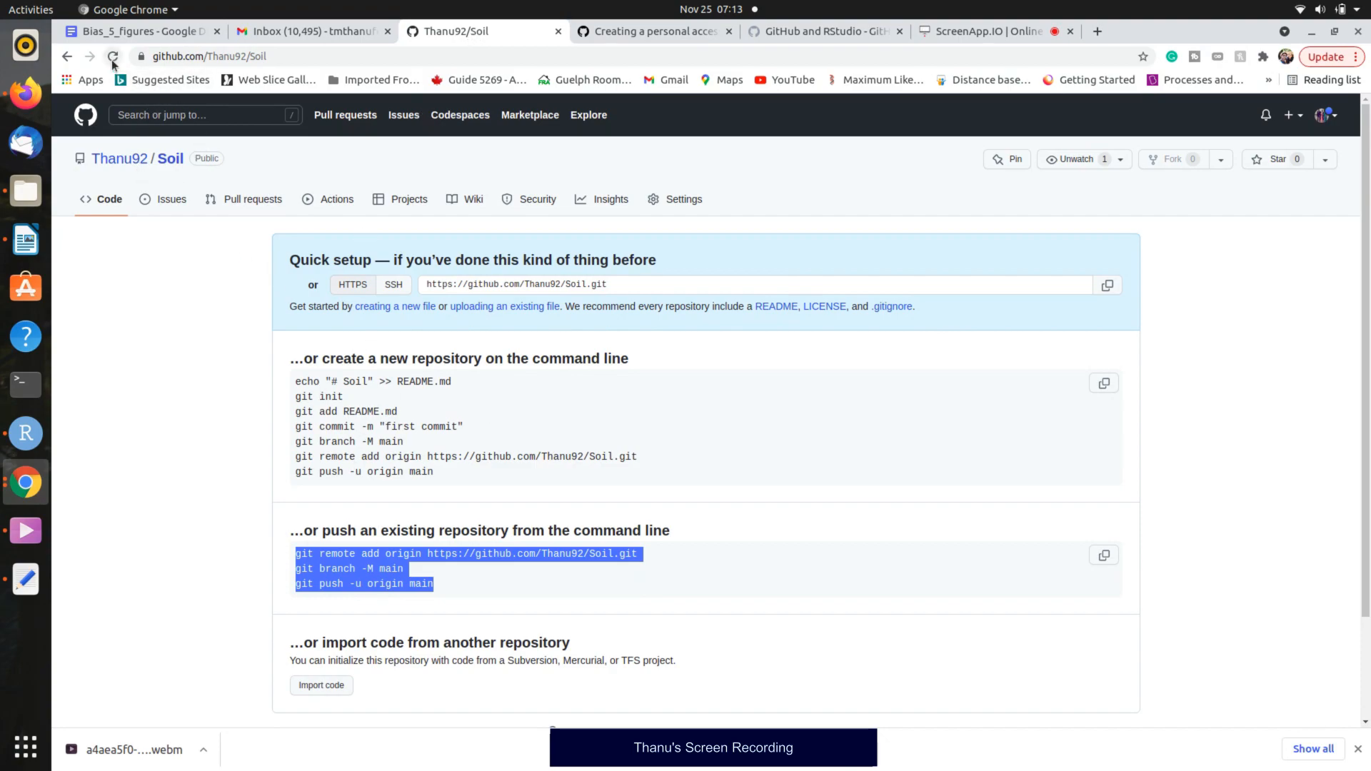
Reload the Soil repository page to show the pushed files.
left_click(113, 56)
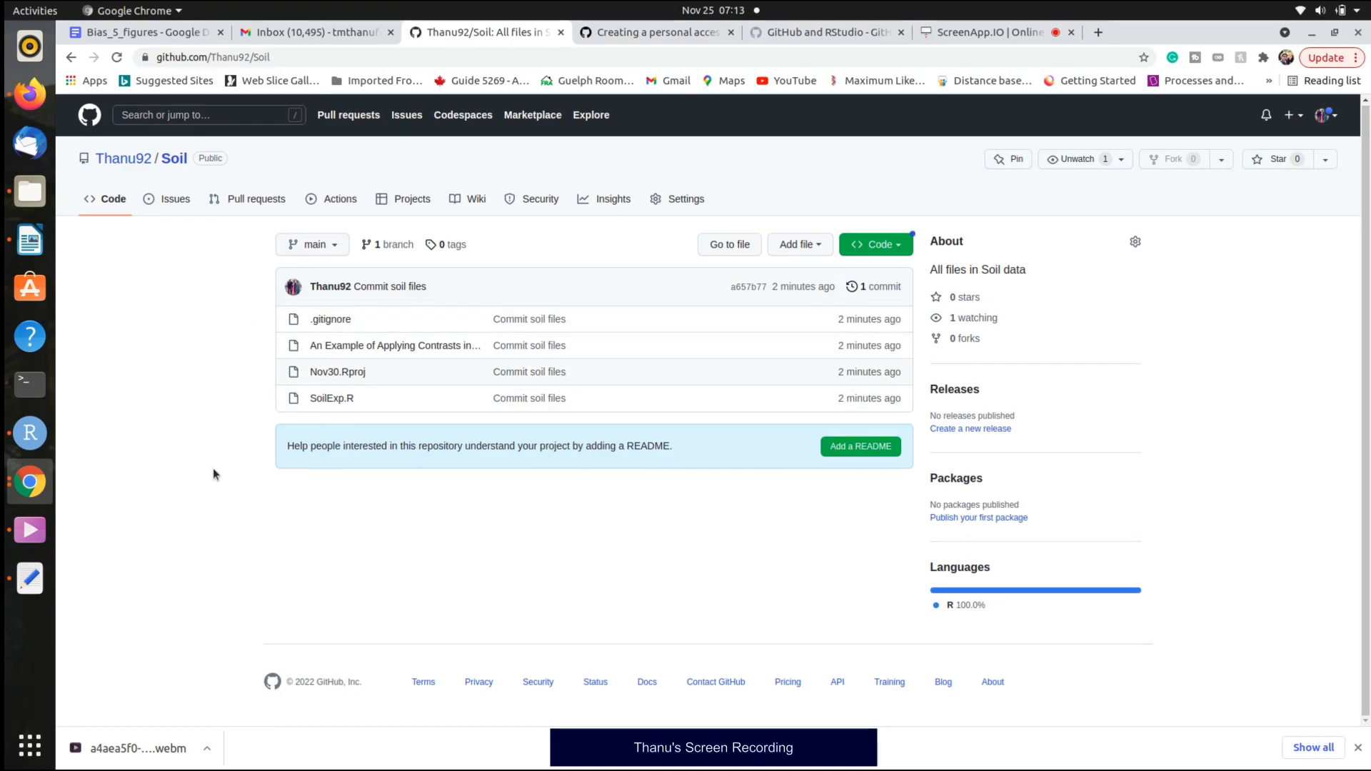
mouse_move(328, 399)
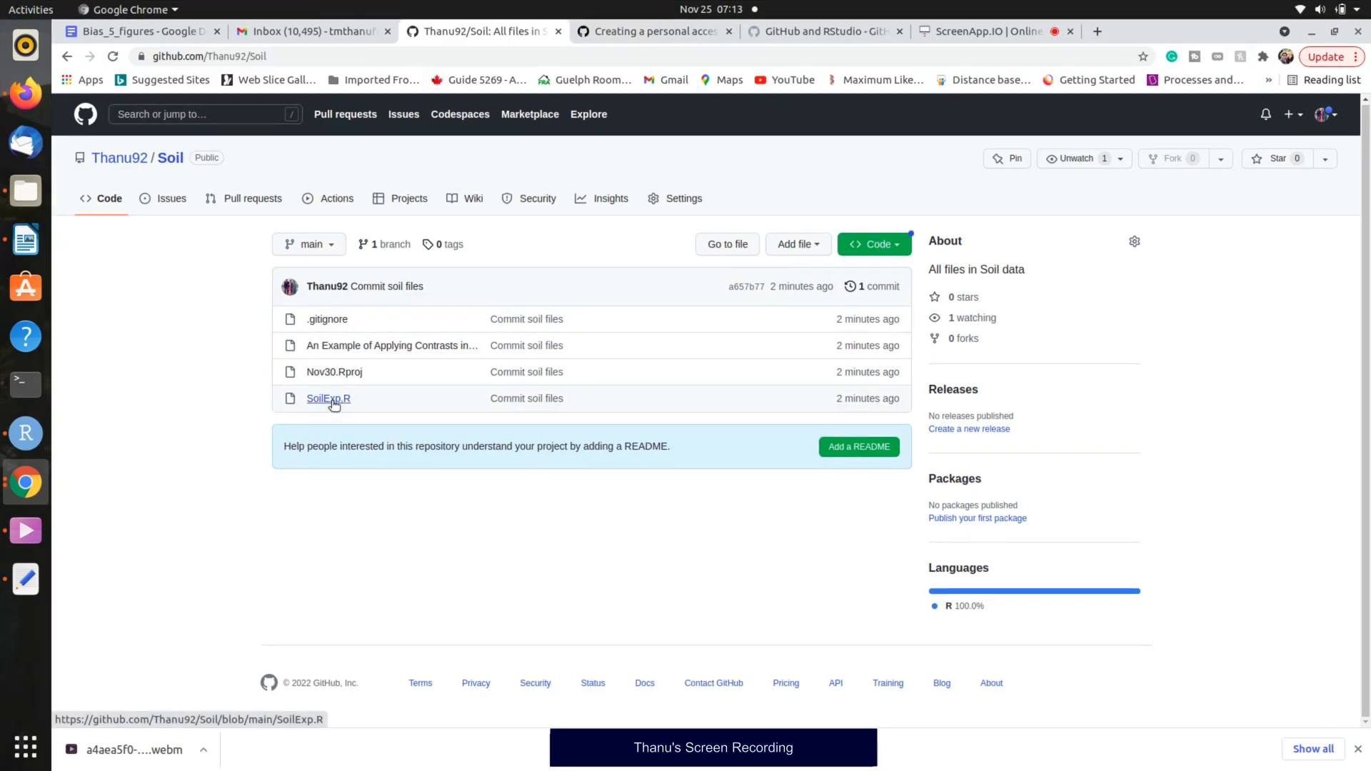